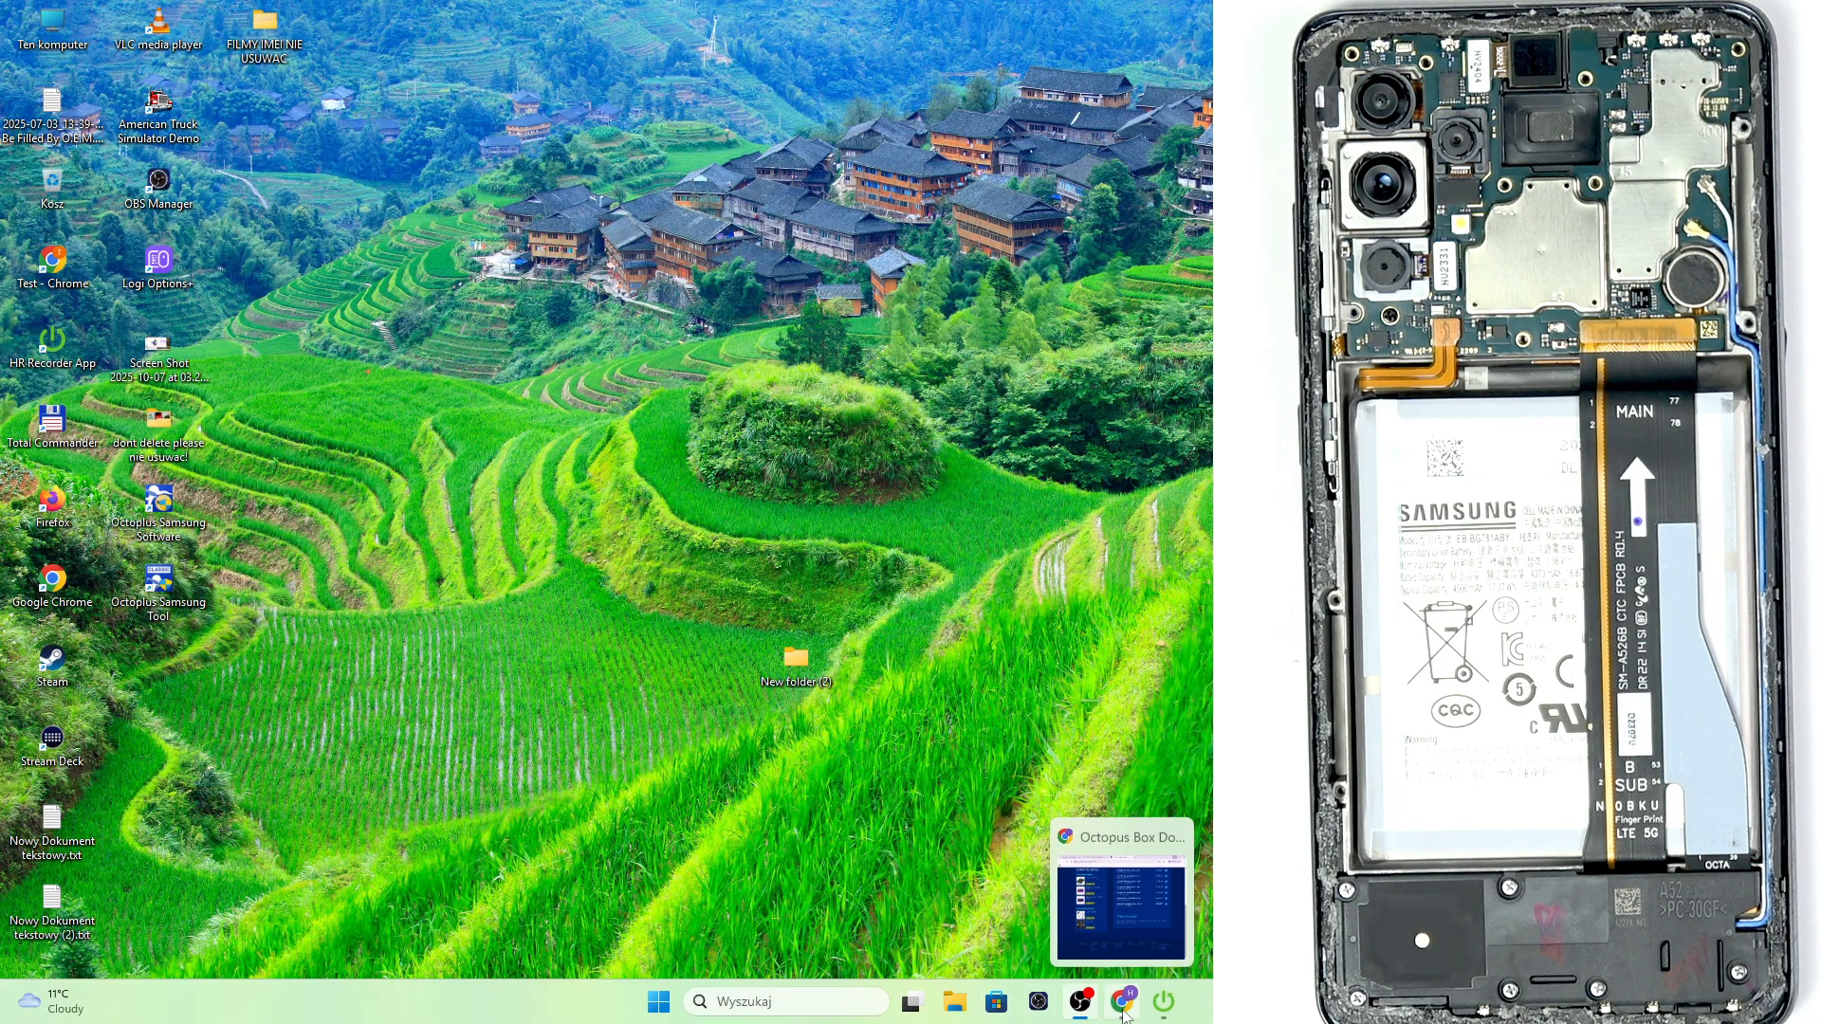
Bring Chrome back and scroll HardReset.info's download page to the Top 8 tool cards
click(1122, 1001)
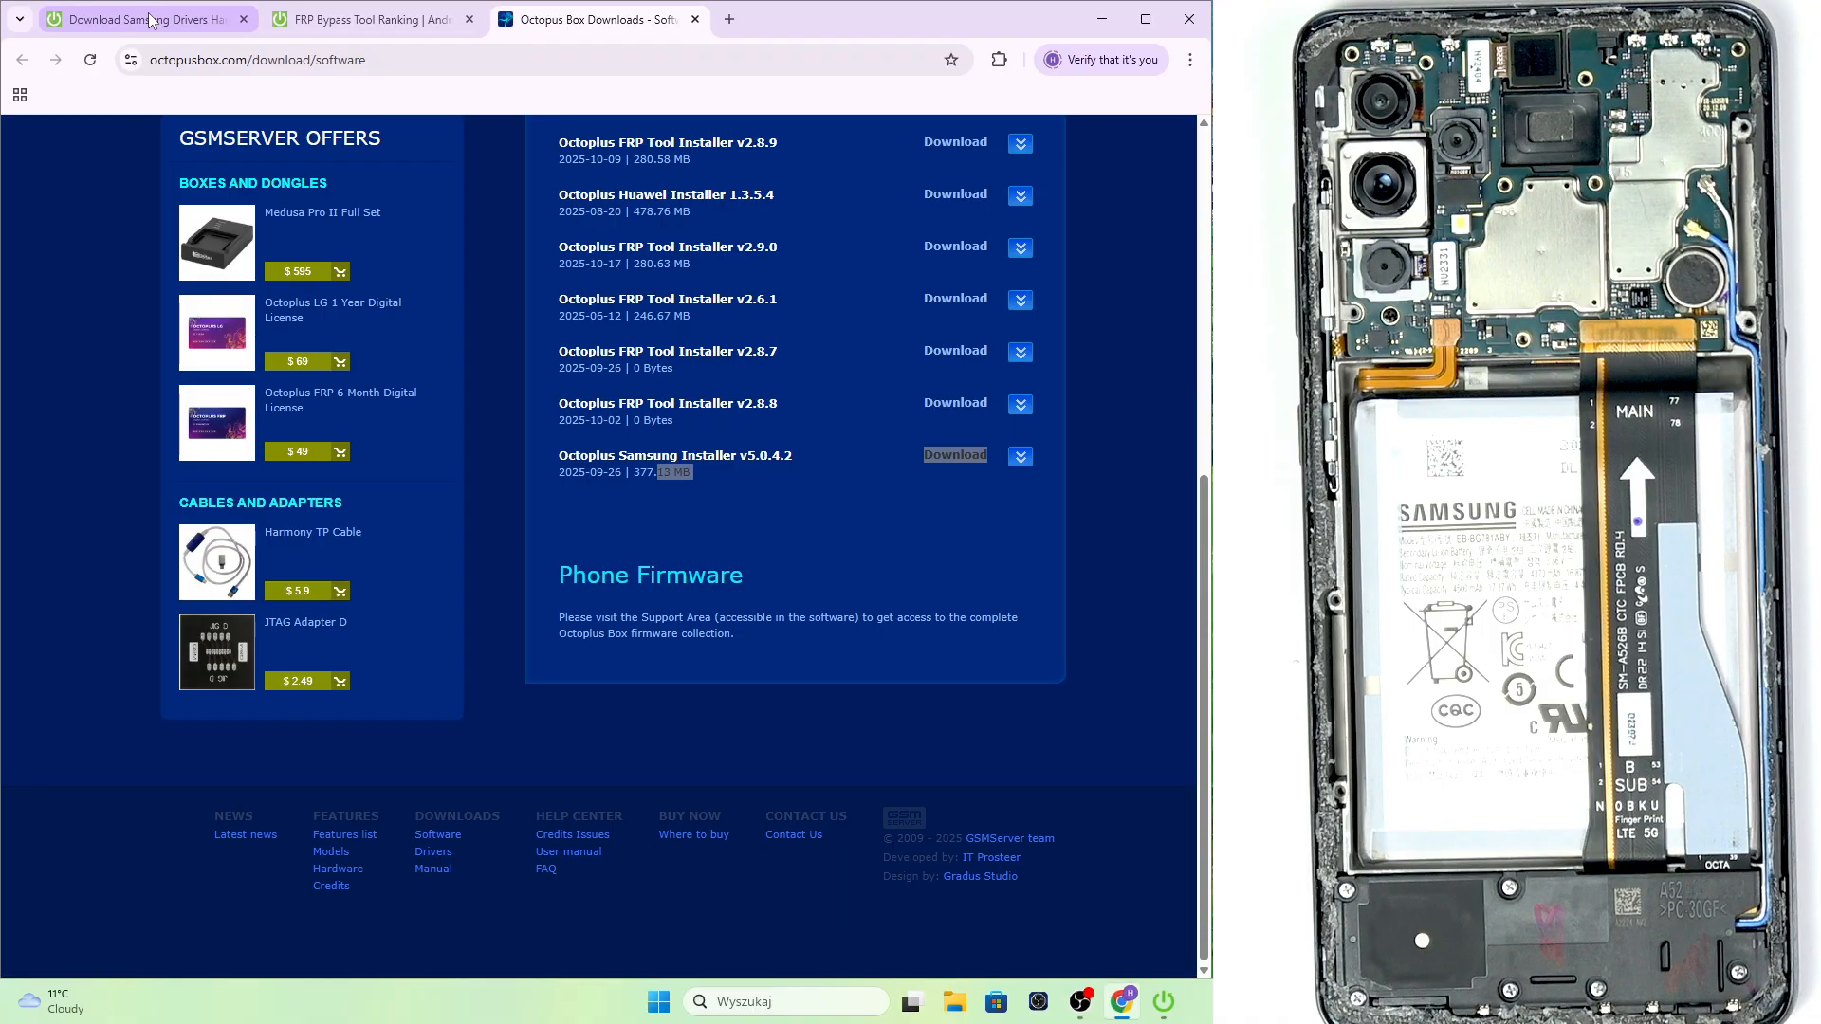
click(140, 19)
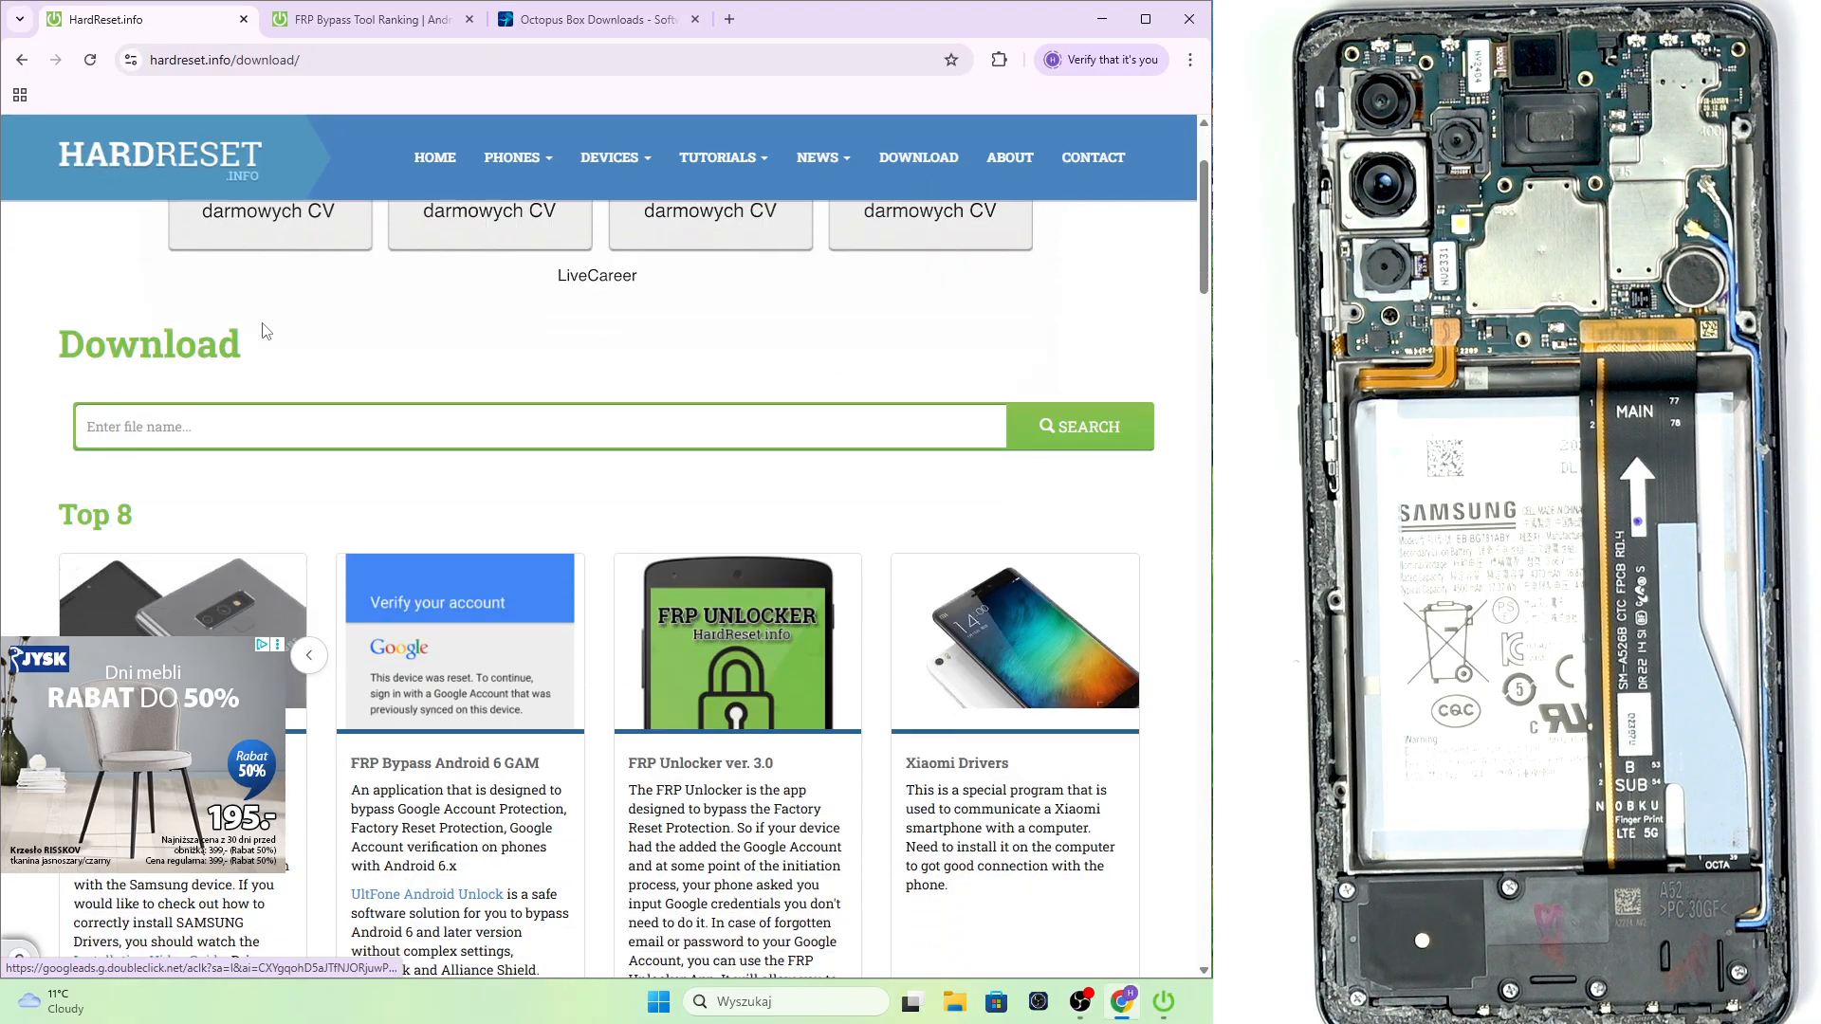
scroll(down, 3)
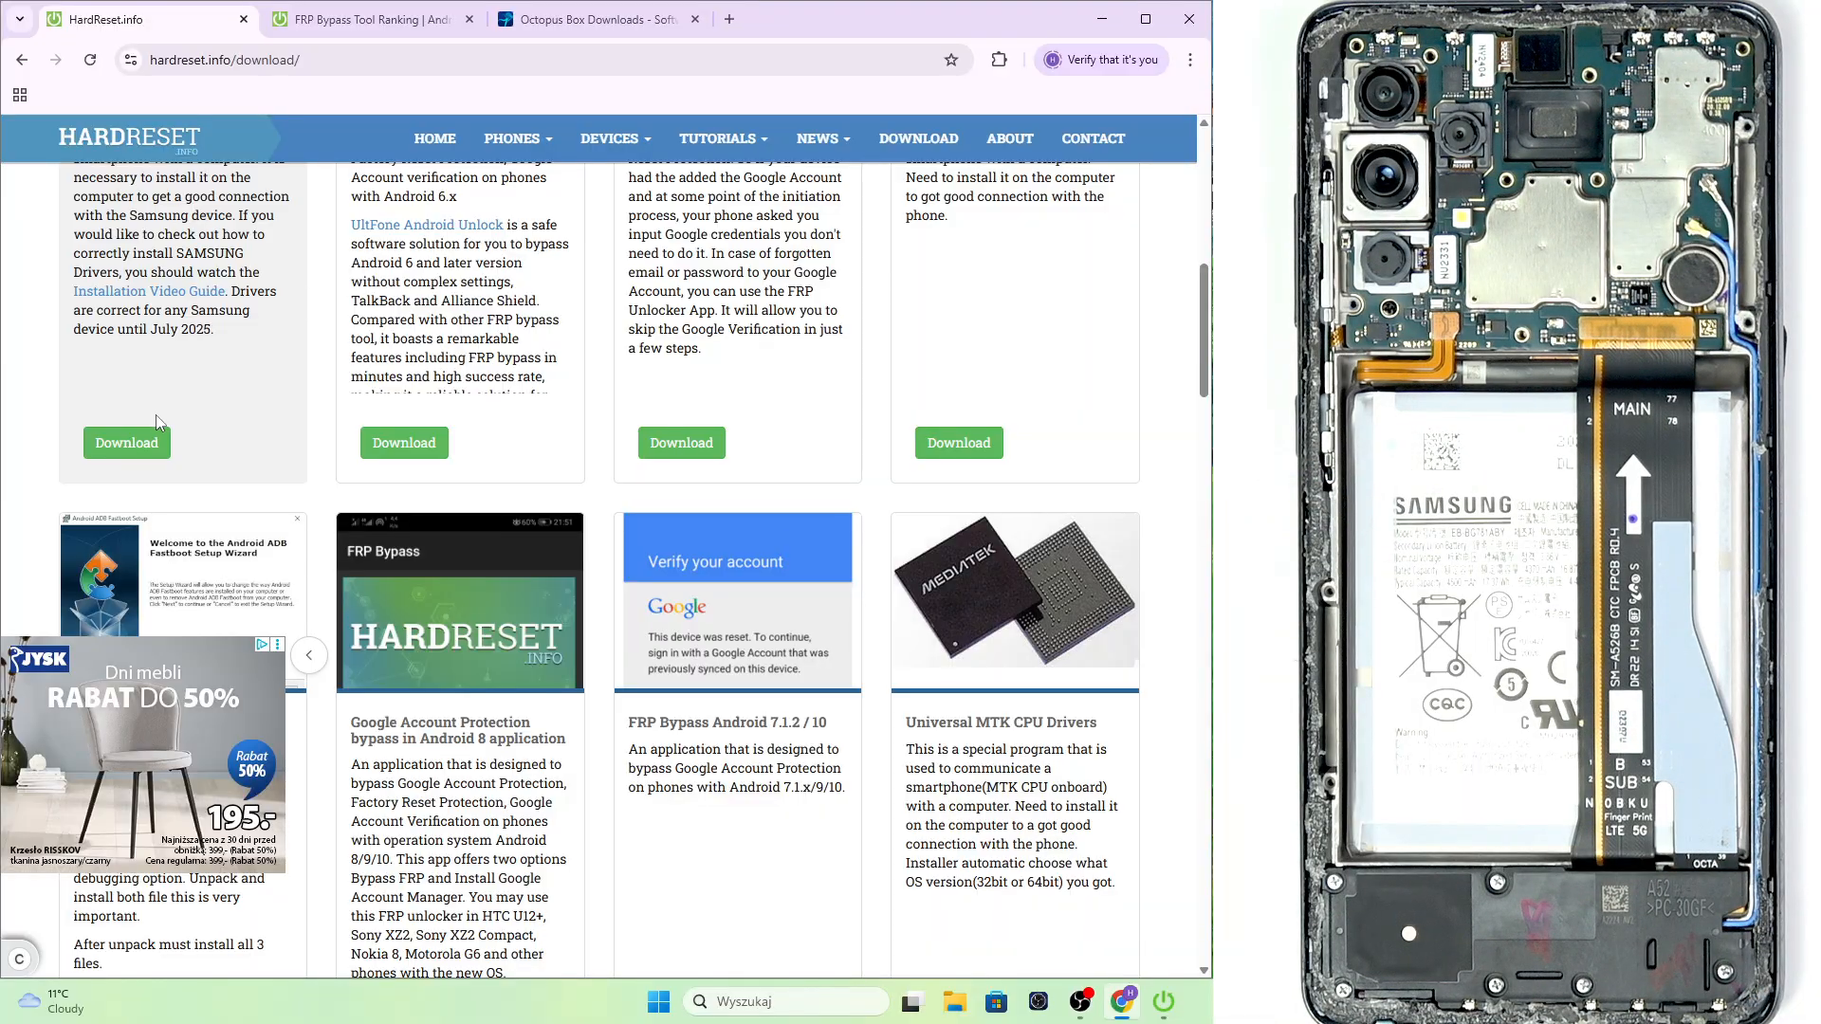
click(372, 20)
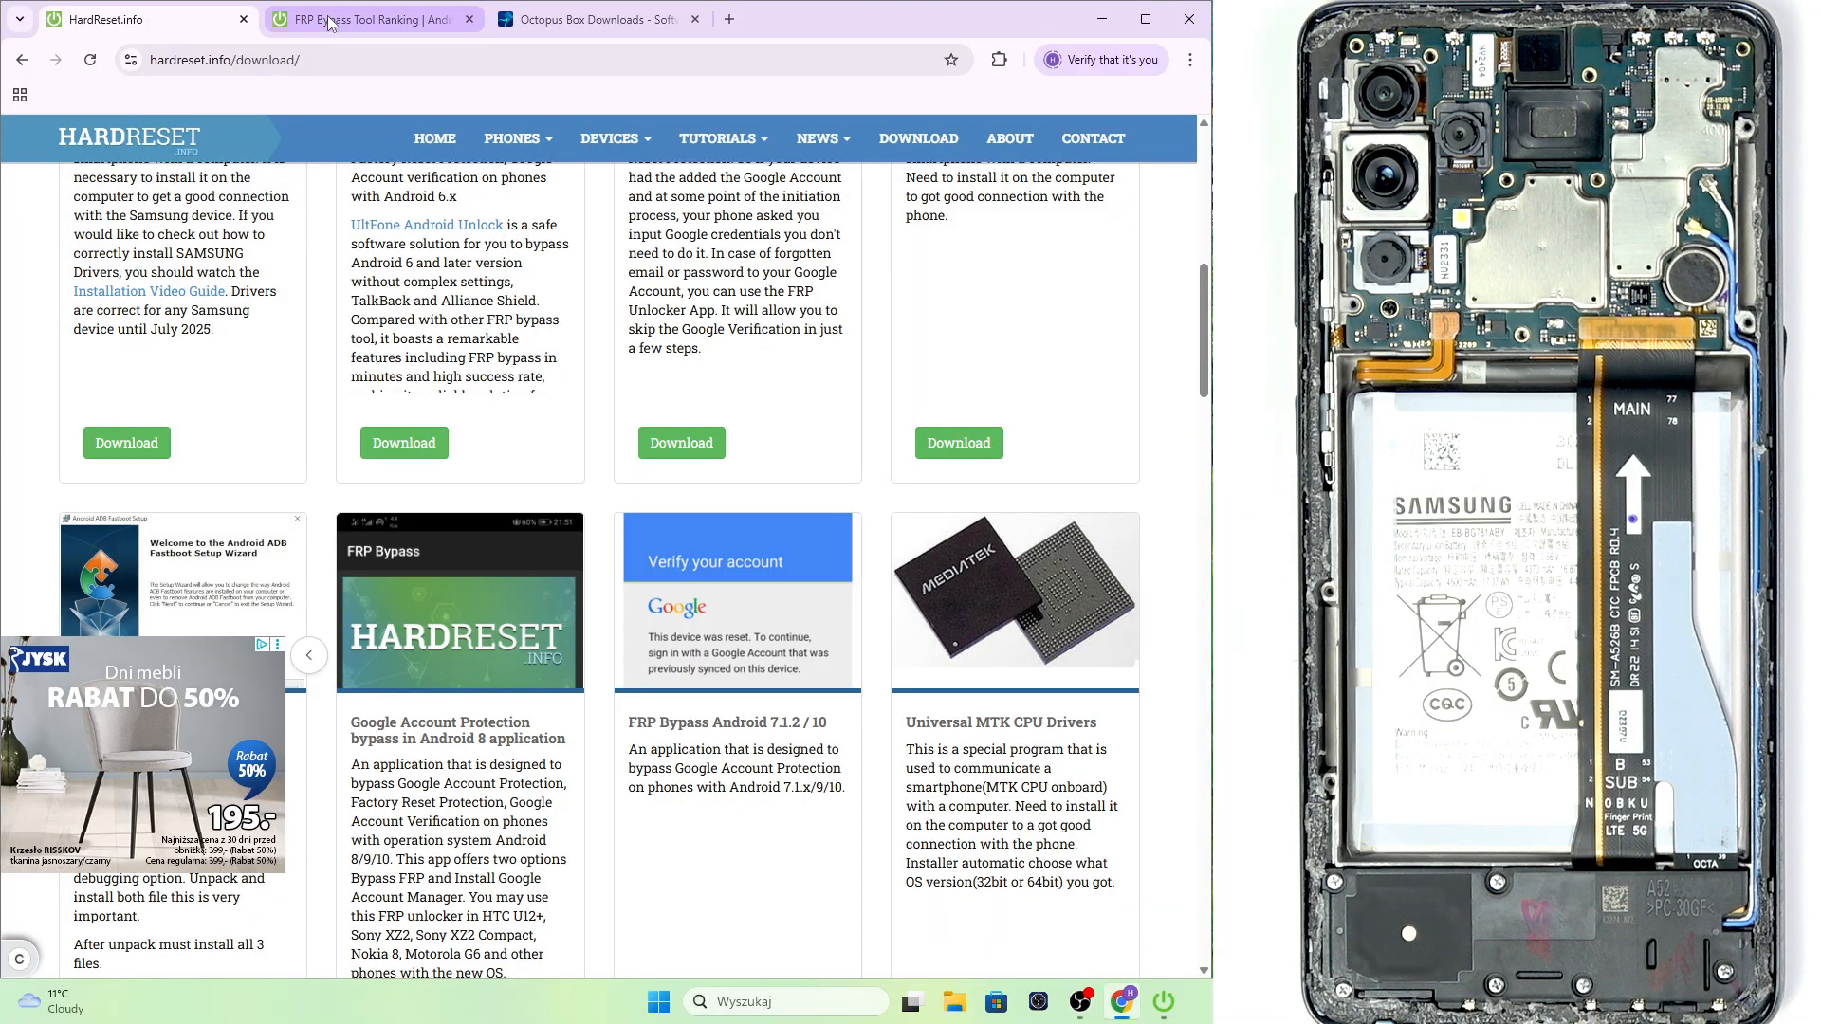
Switch to the FRP Bypass Tool Ranking tab and select its web address
click(371, 20)
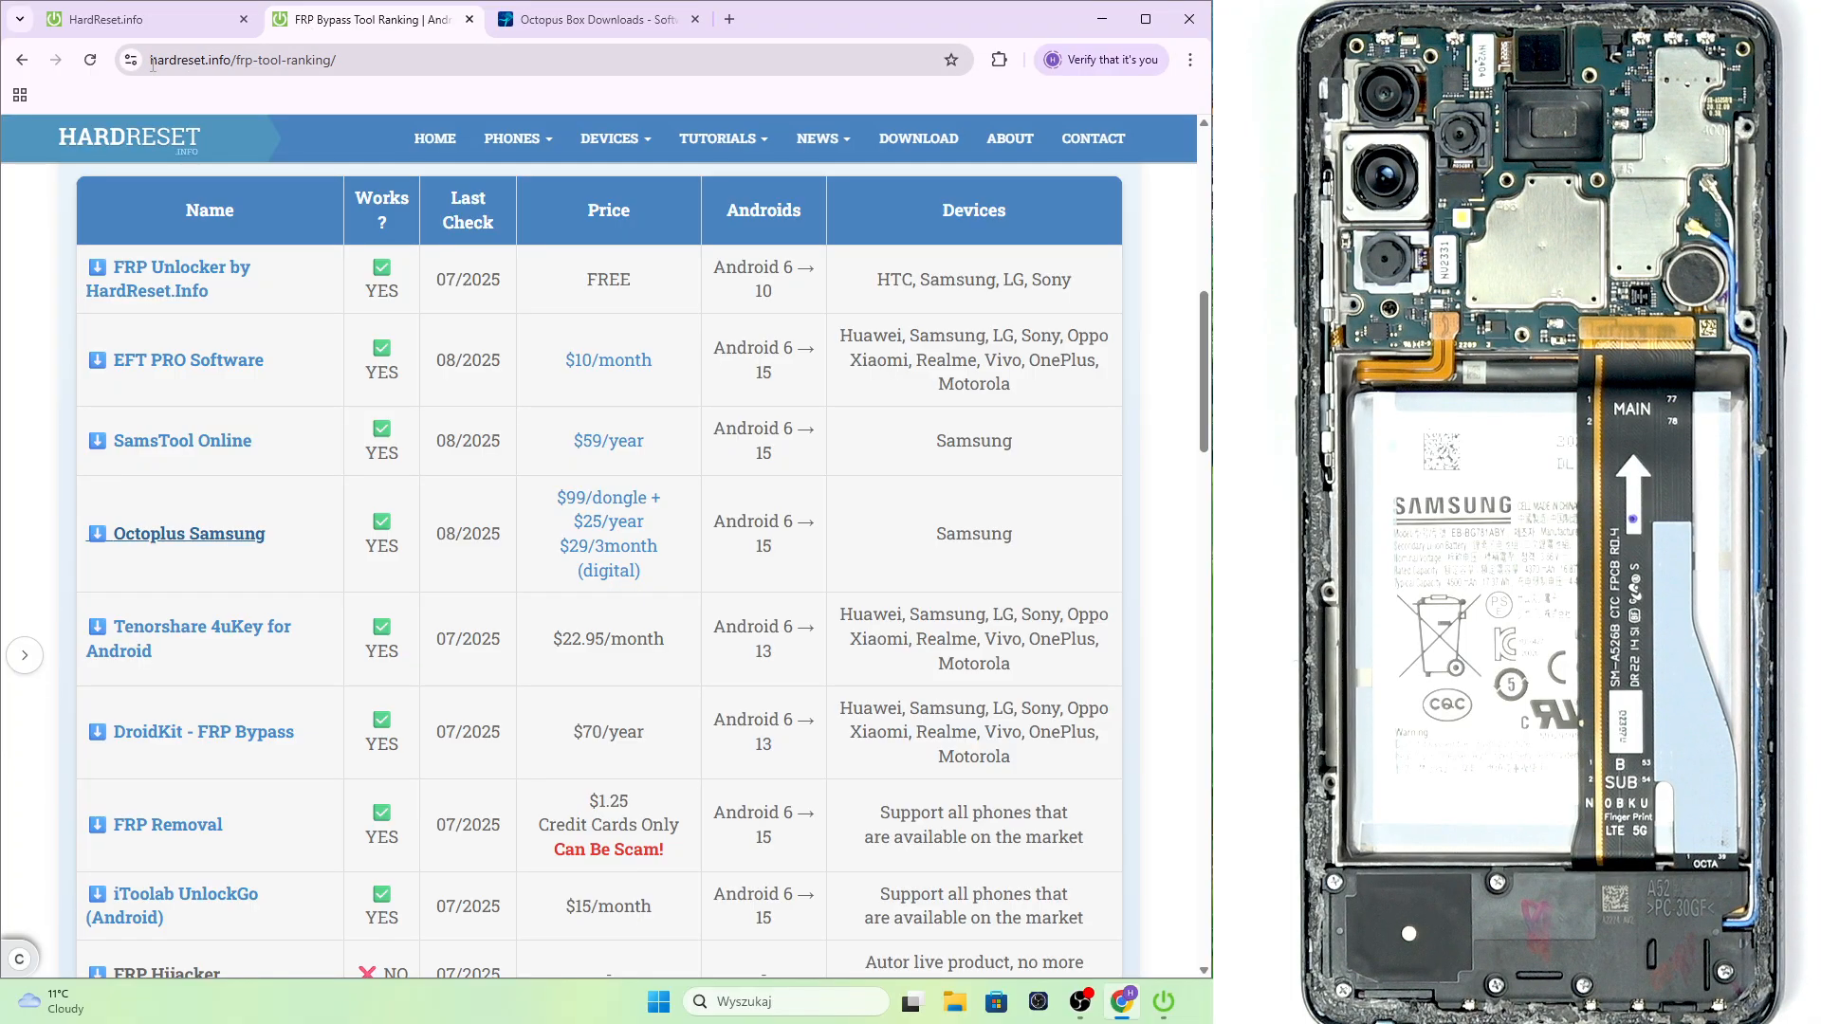
click(244, 58)
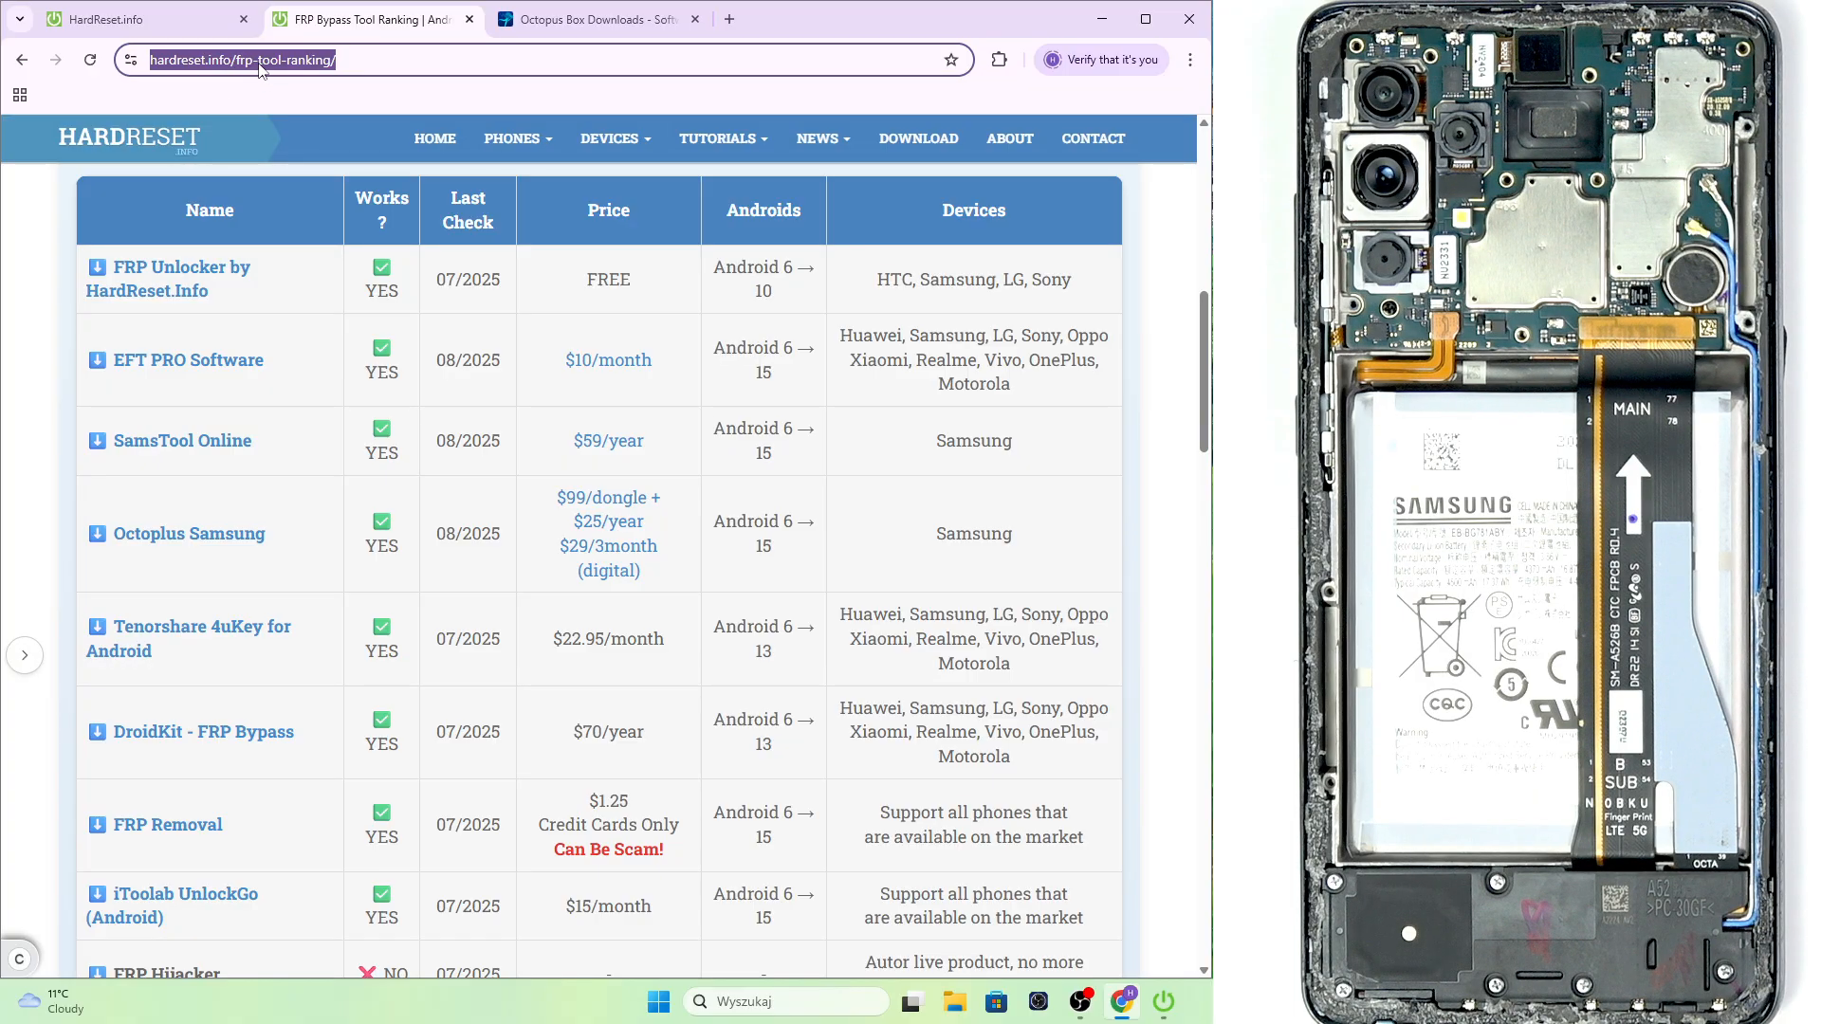
mouse_move(307, 128)
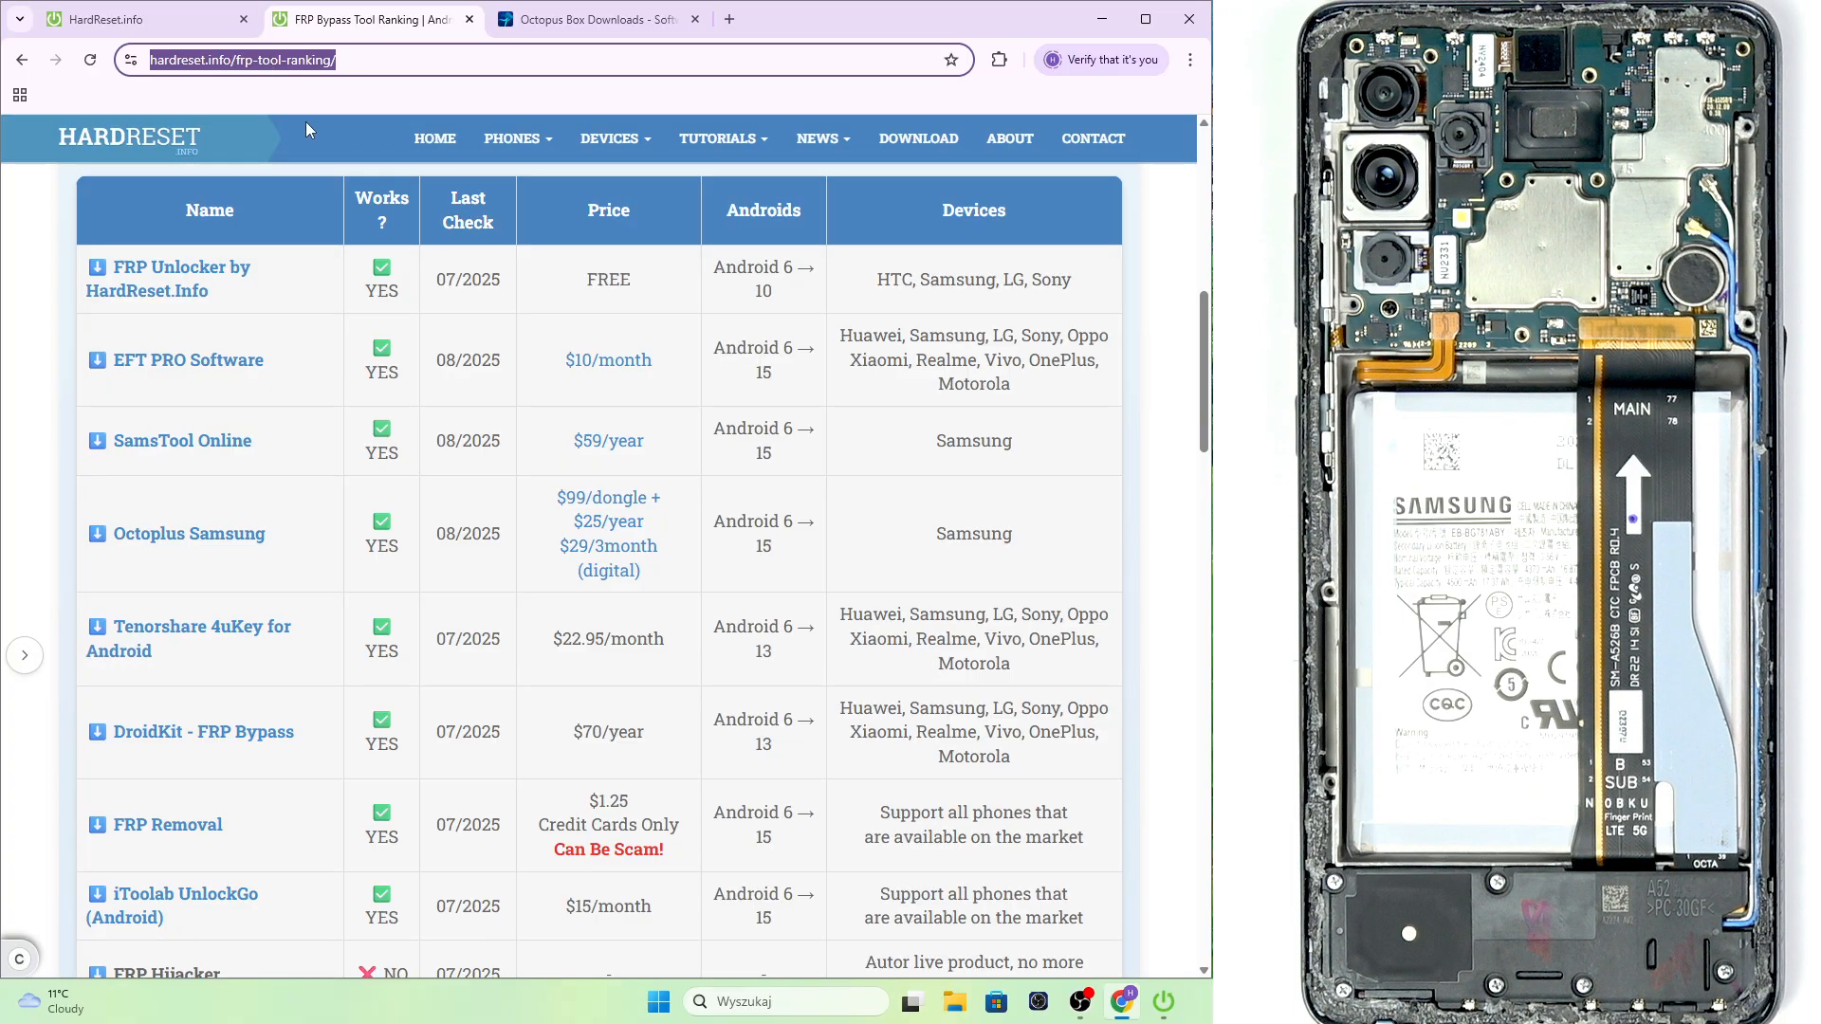
mouse_move(188, 533)
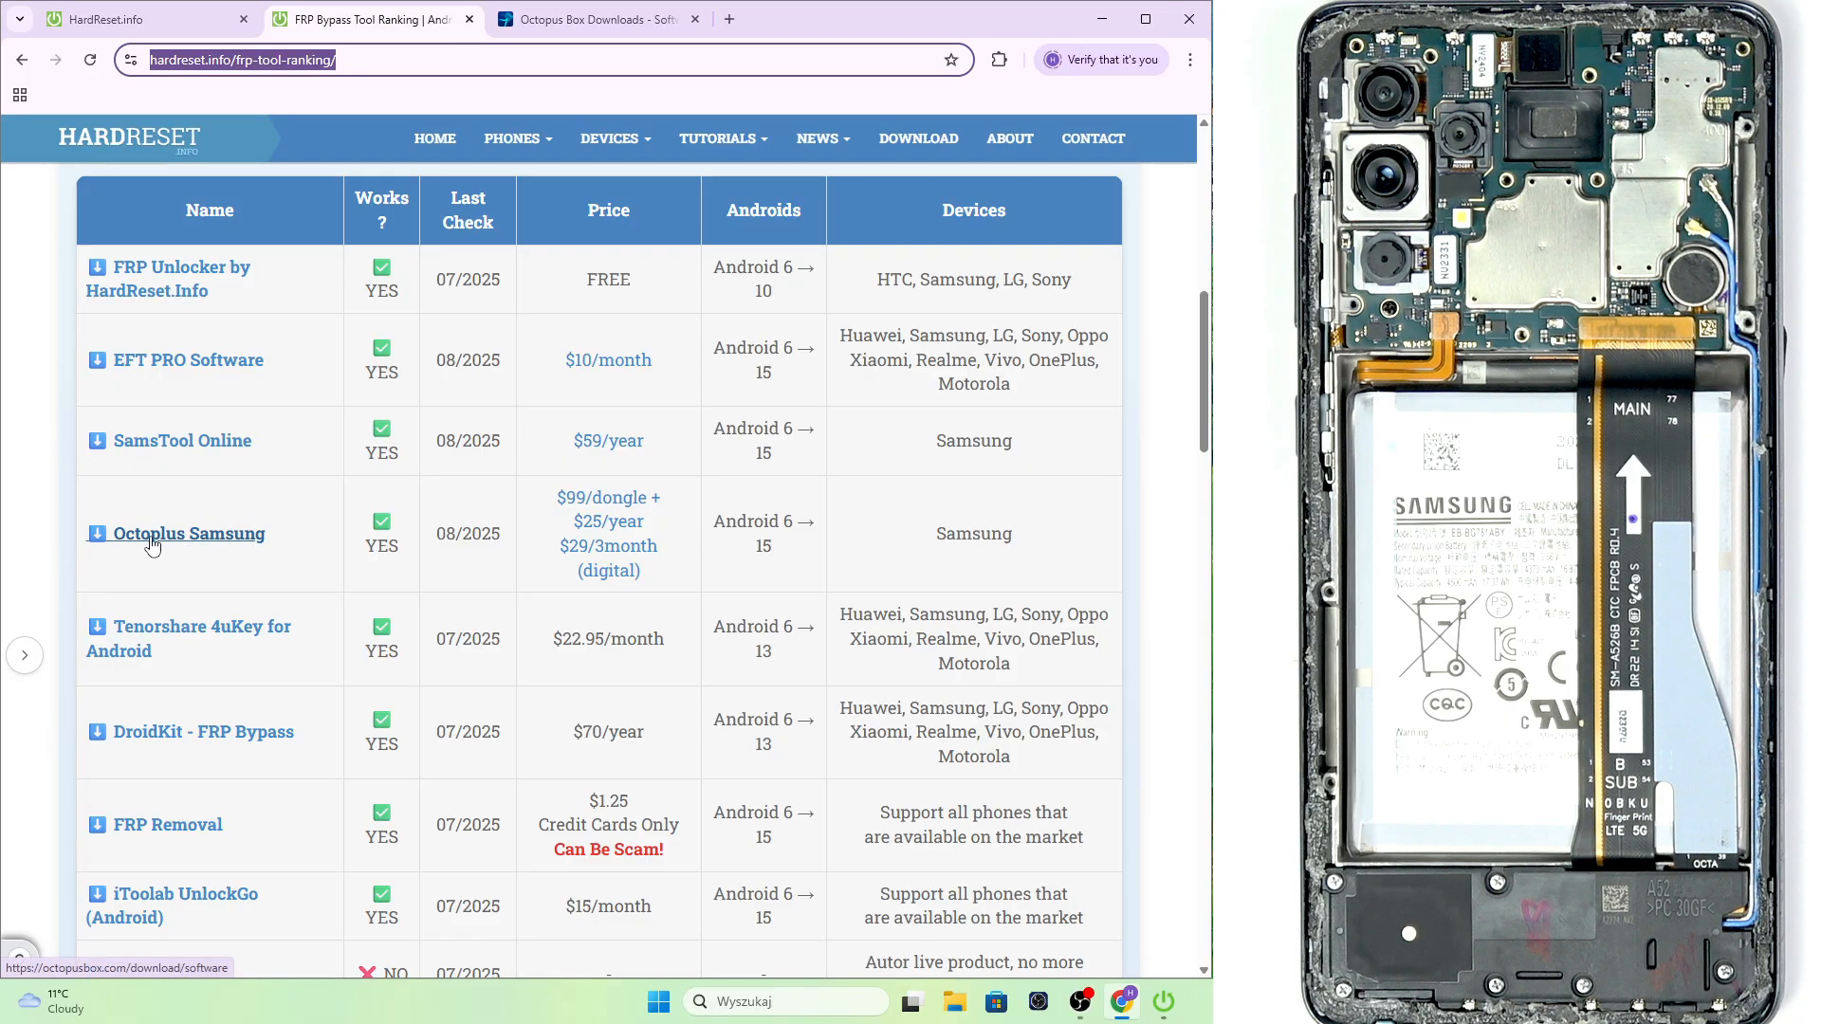
mouse_move(272, 537)
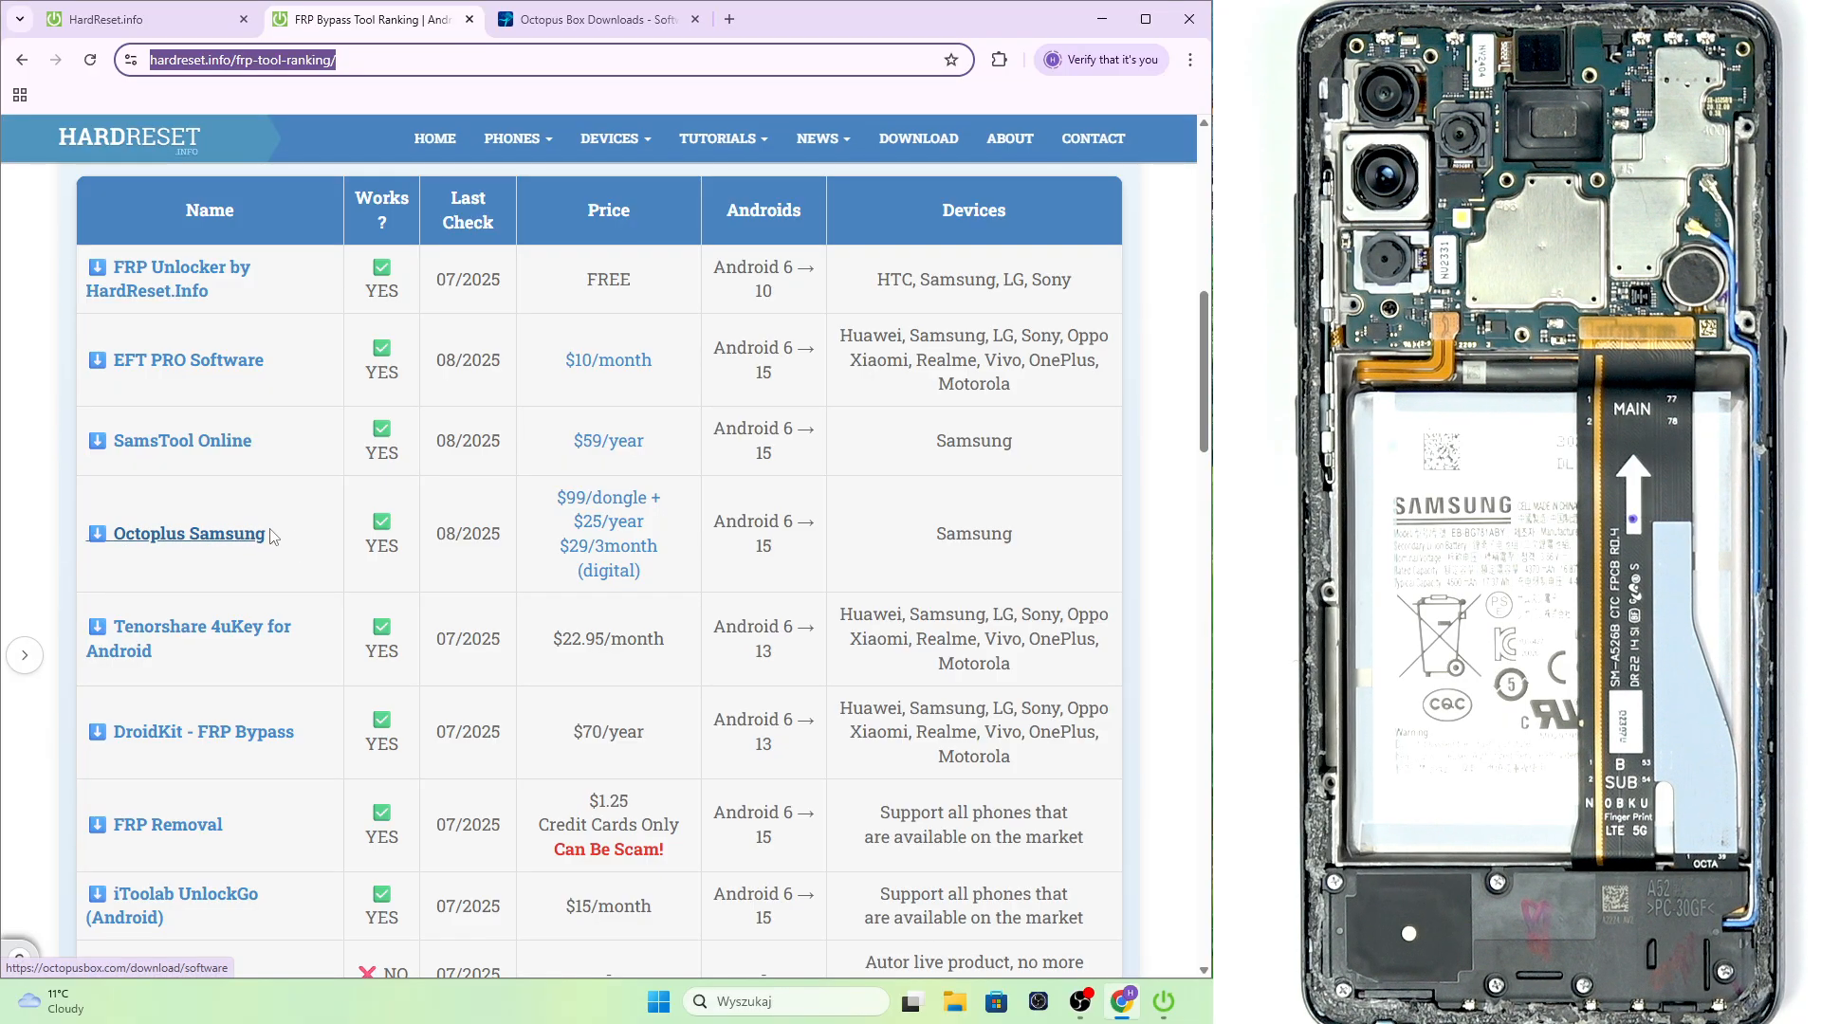
mouse_move(427, 489)
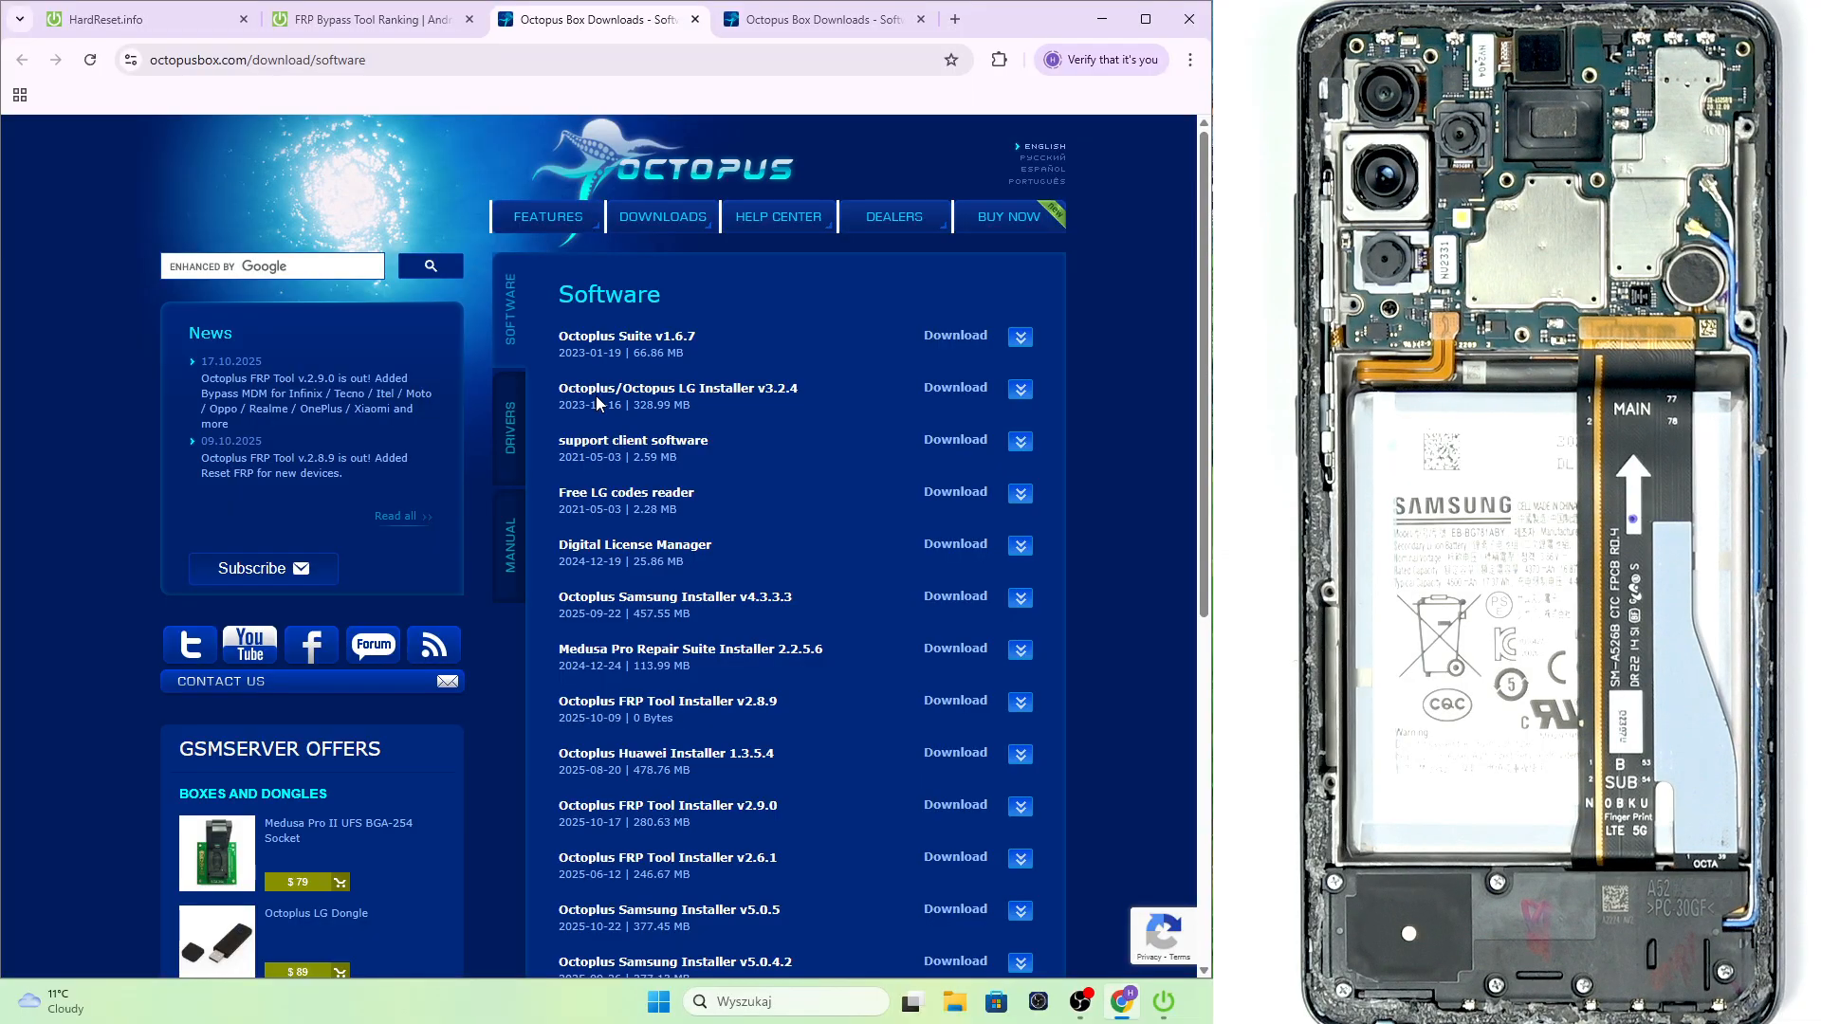
Browse the Octoplus Samsung Installer releases, marking the v5.0.4.2 date, then minimize the browser
scroll(down, 3)
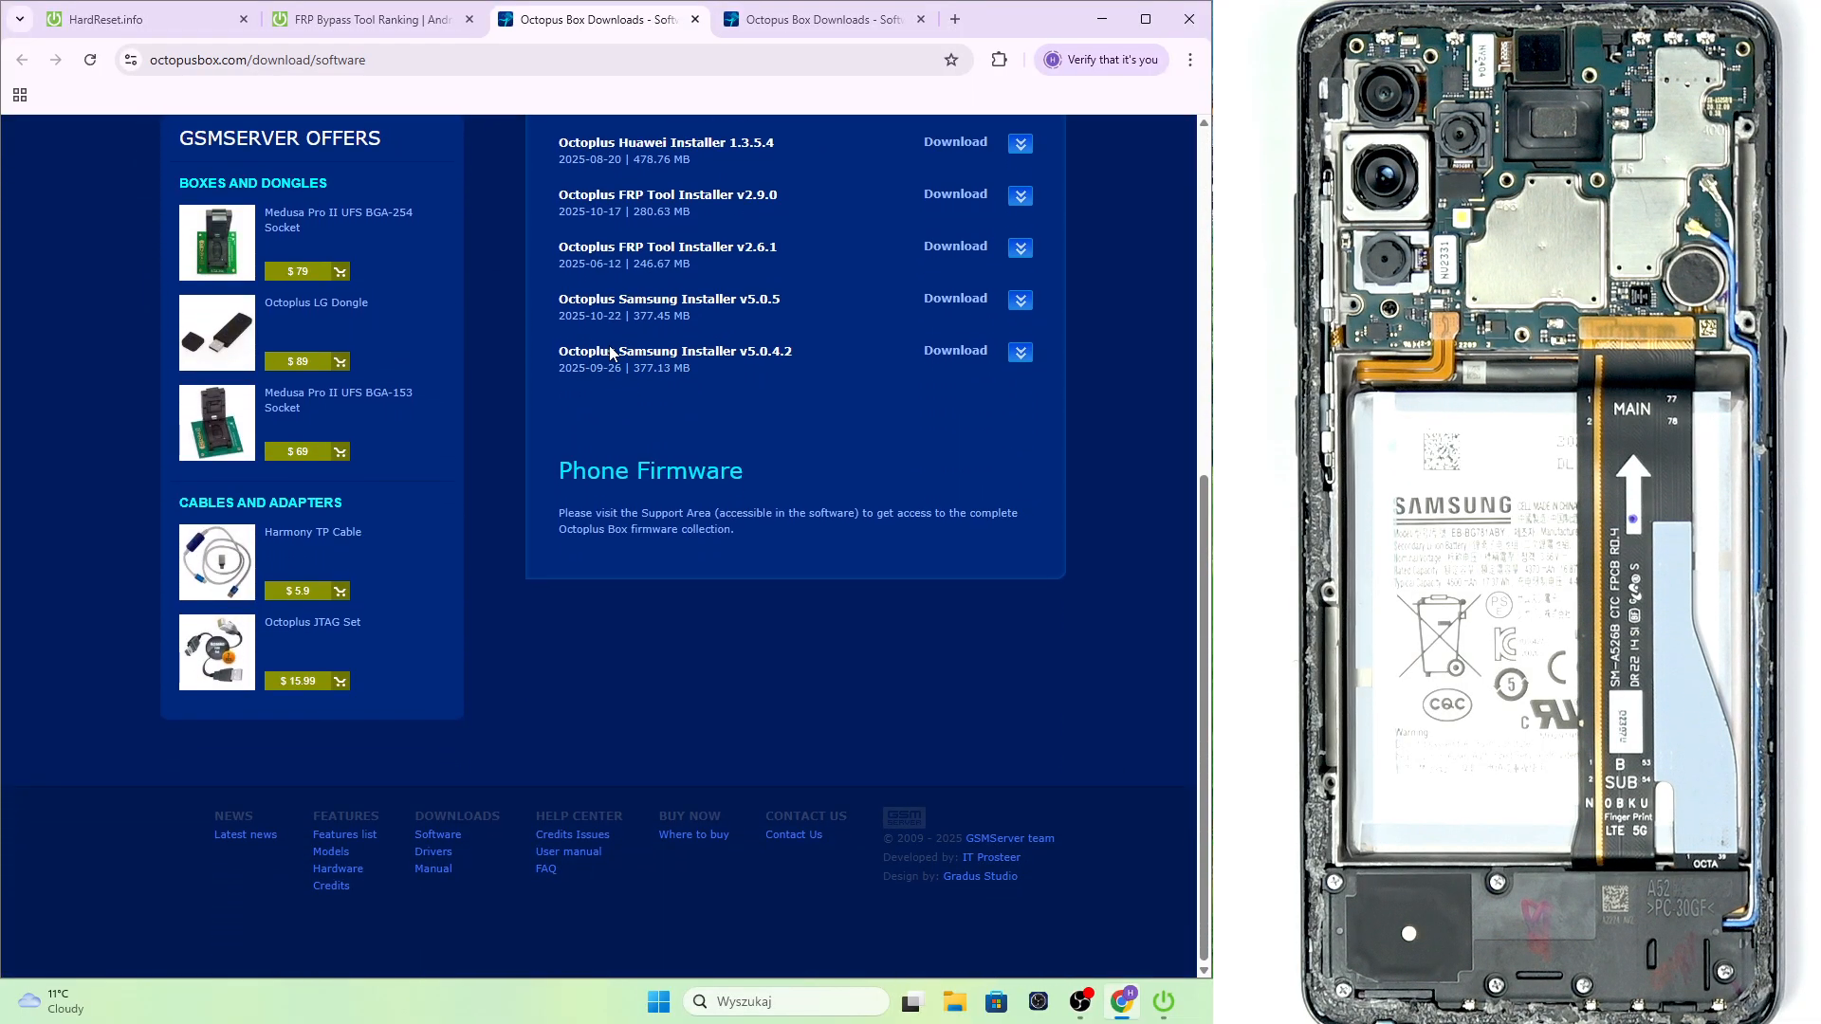
double_click(589, 367)
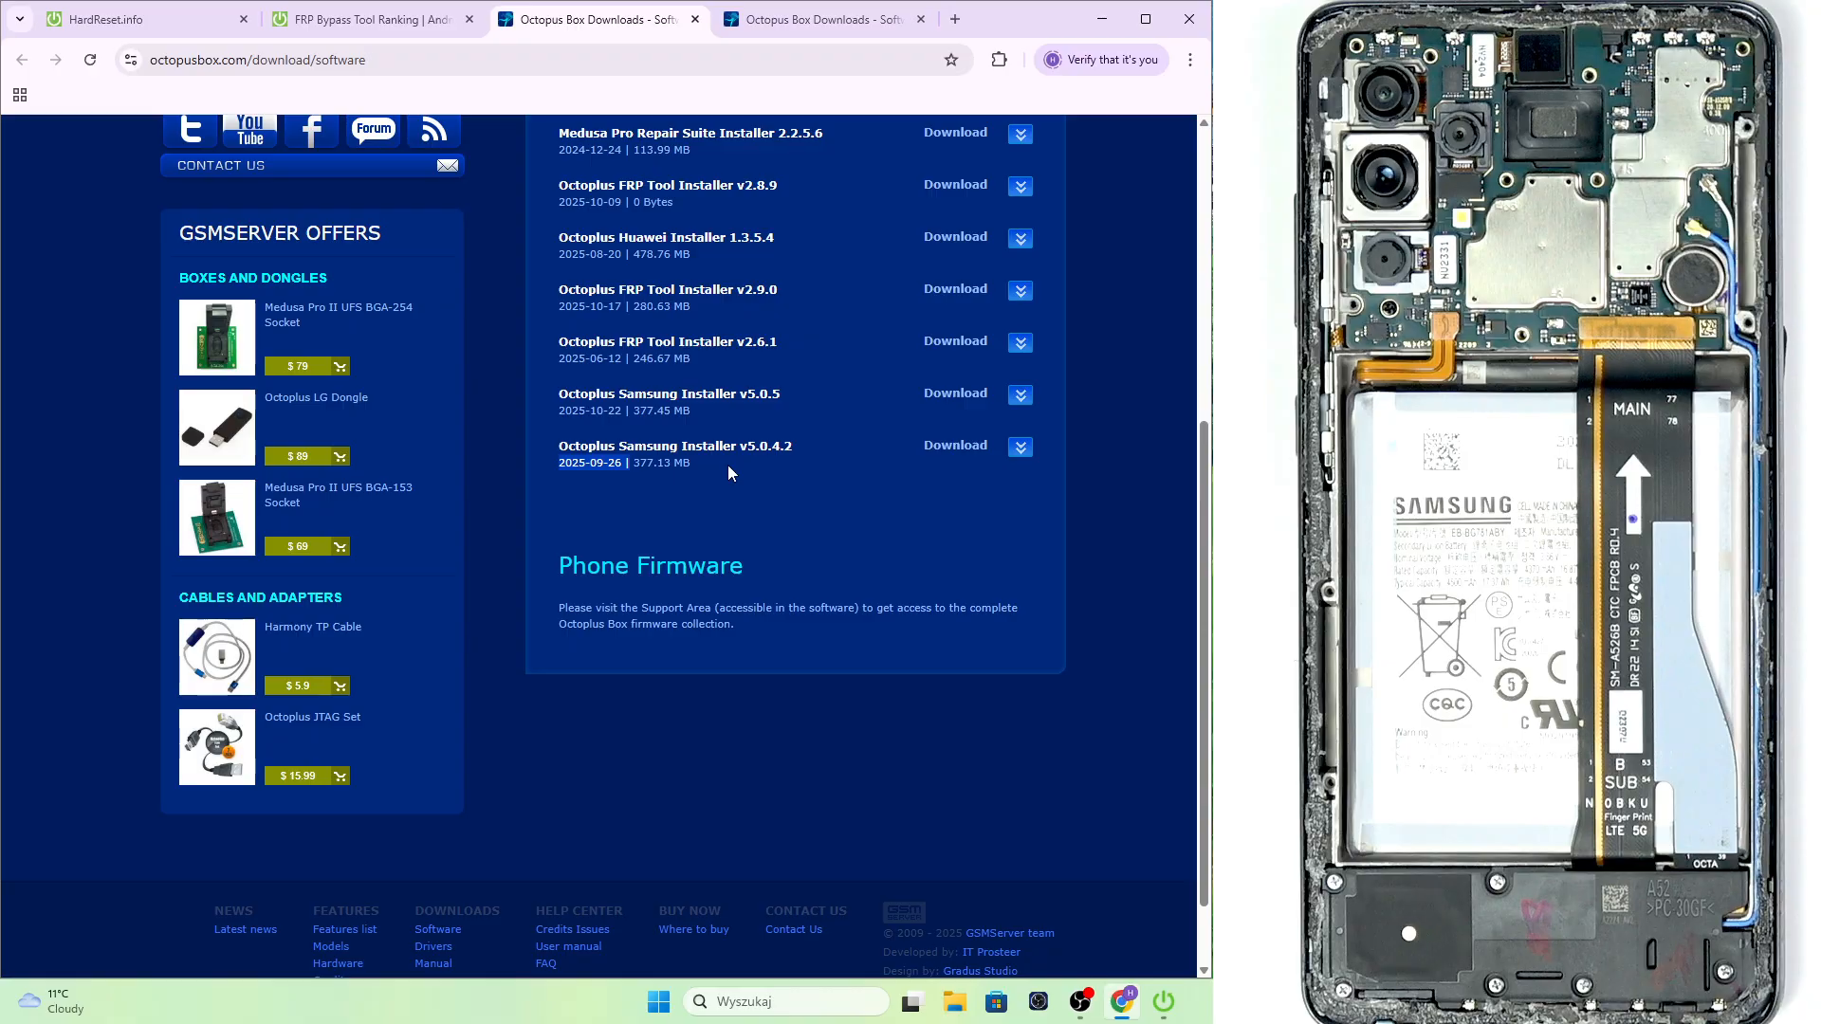
scroll(up, 3)
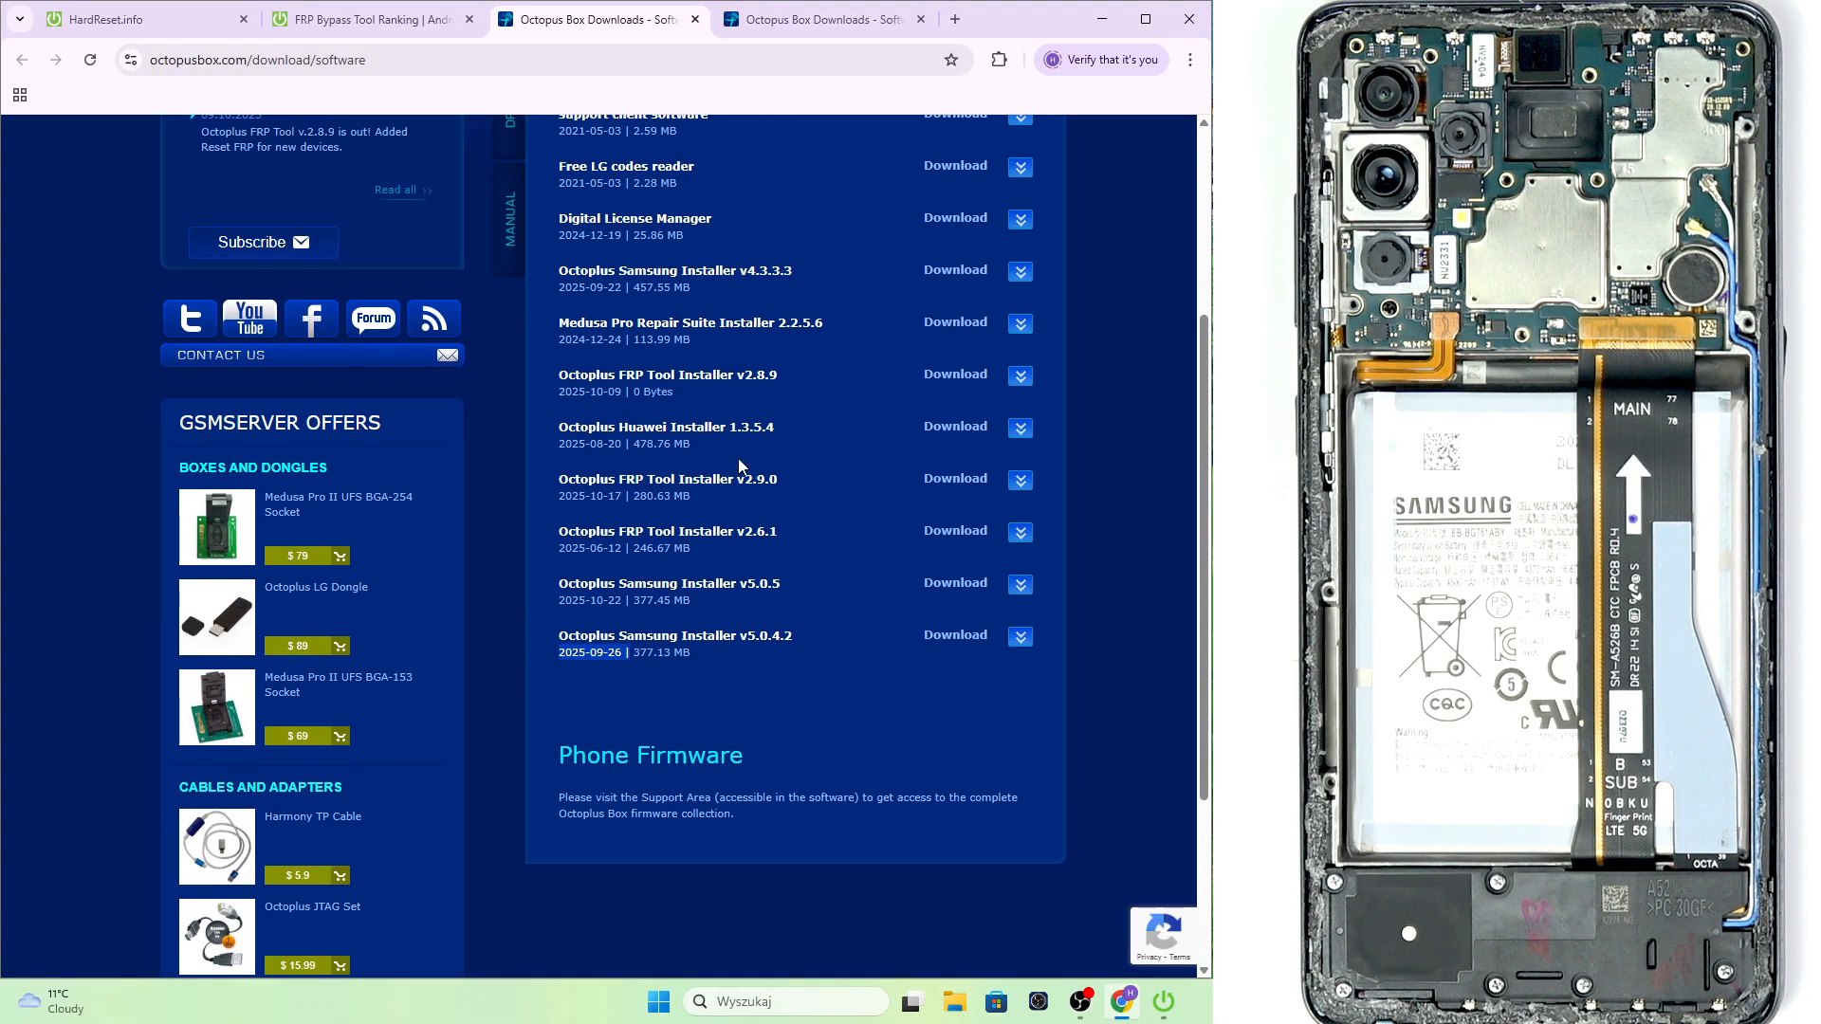
mouse_move(738, 551)
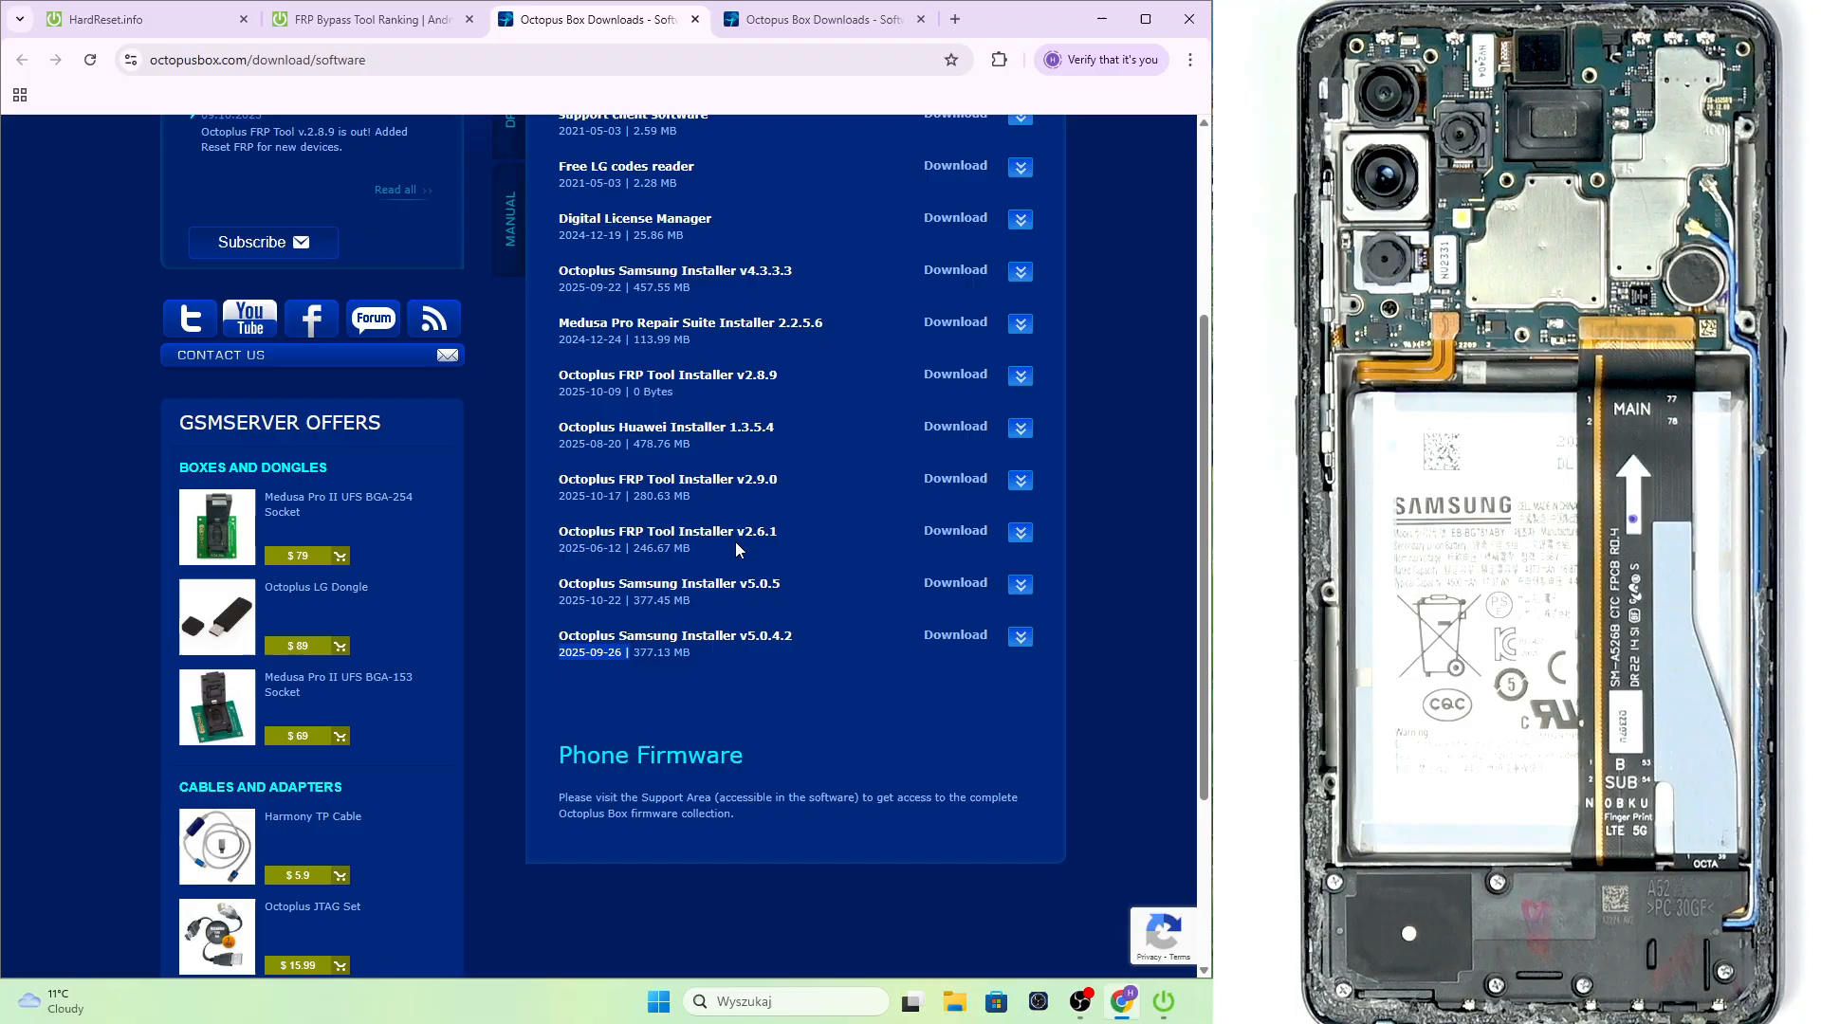
mouse_move(638, 601)
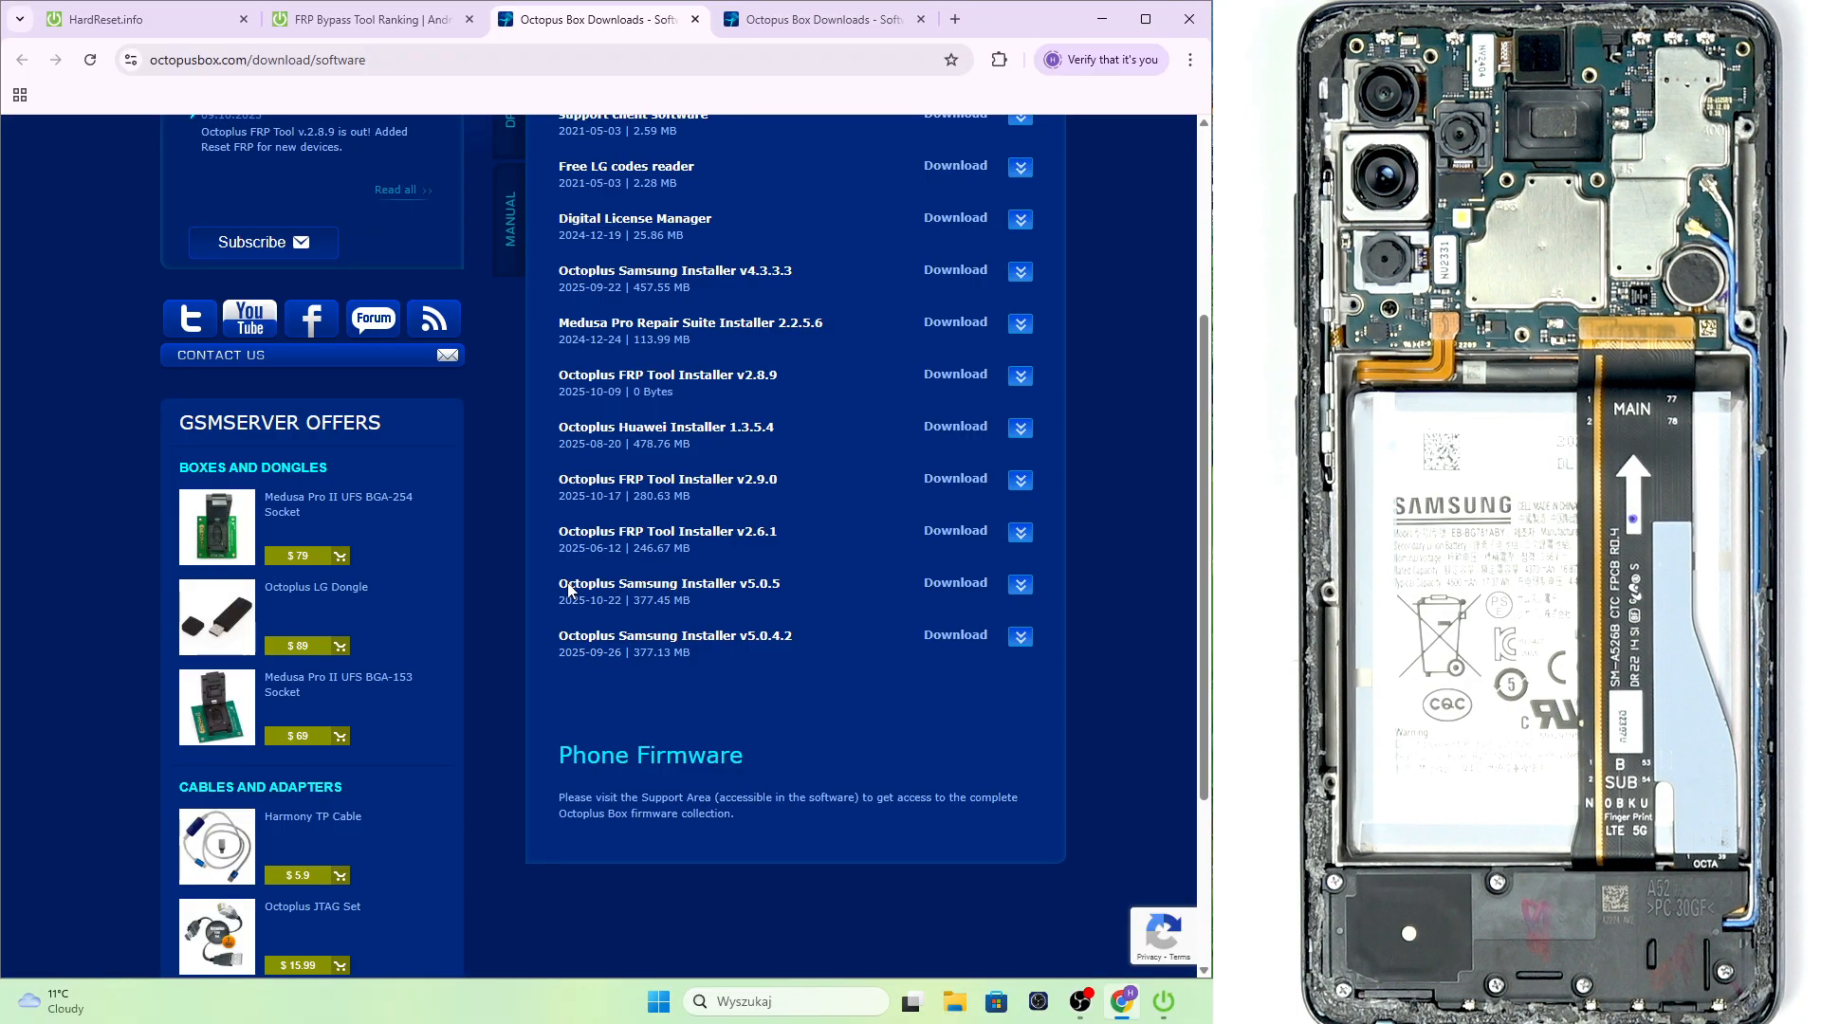
mouse_move(725, 599)
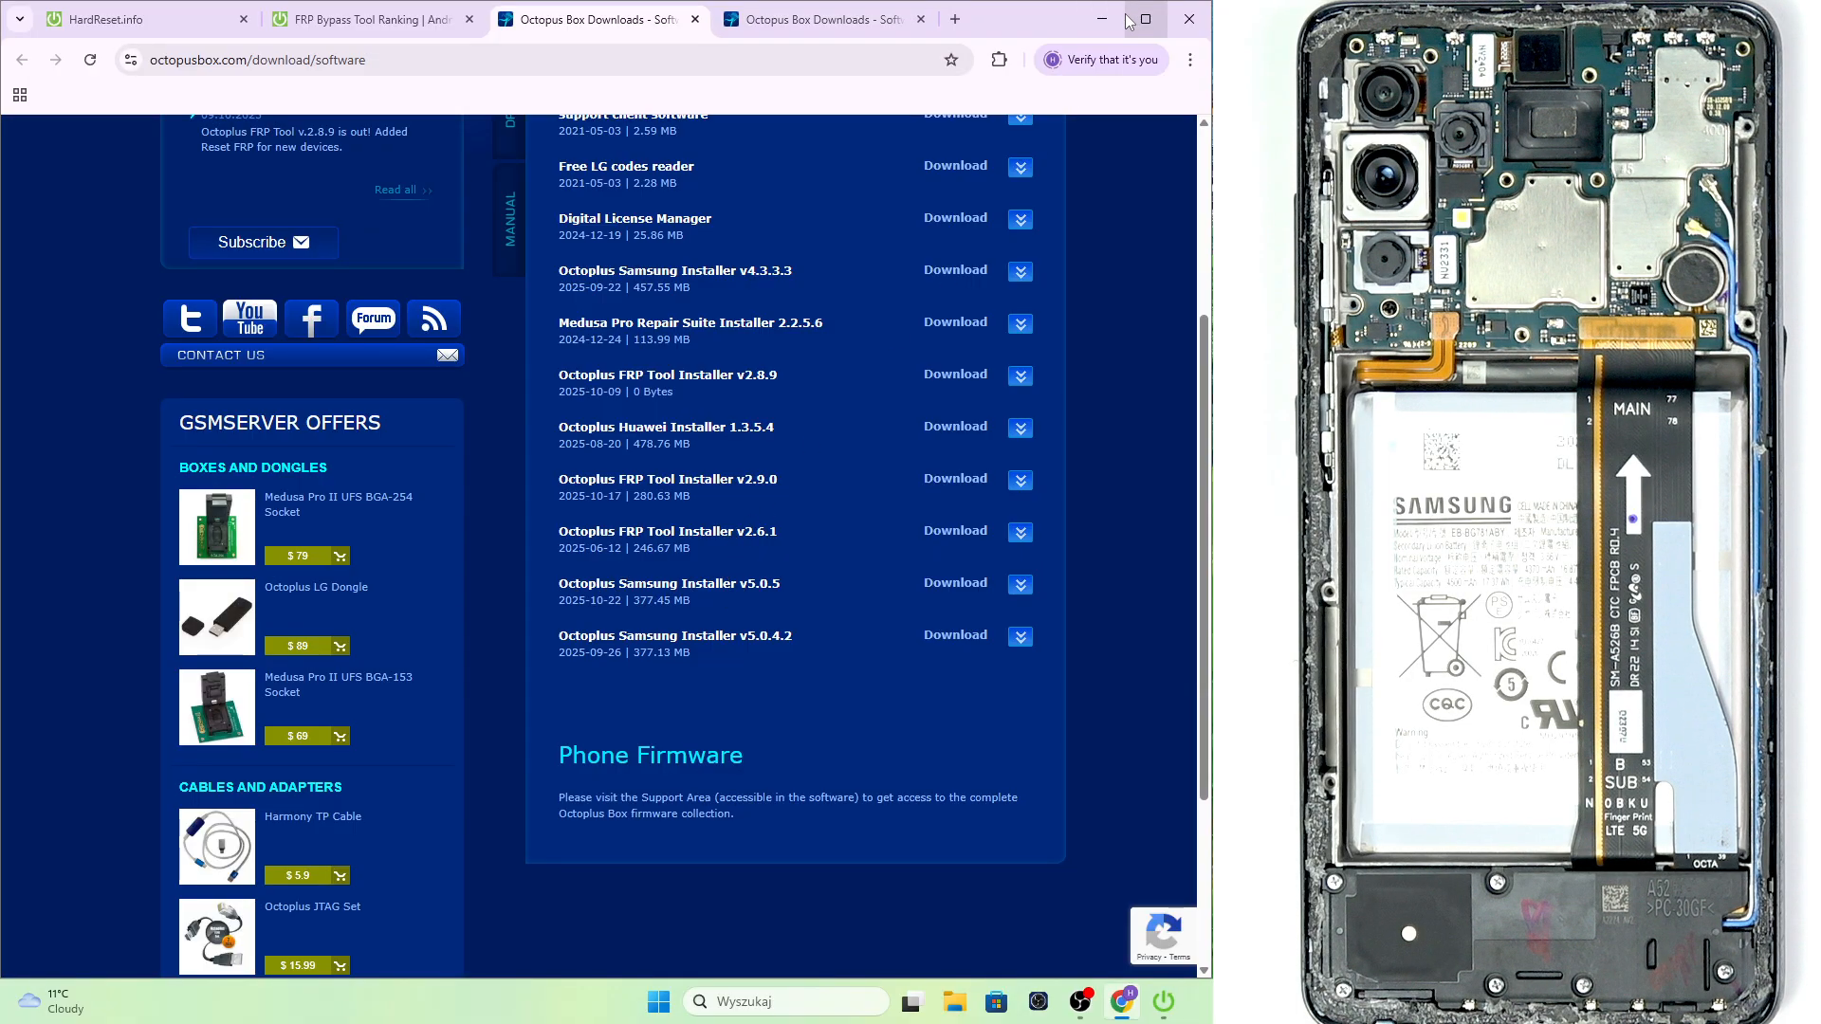
click(1101, 19)
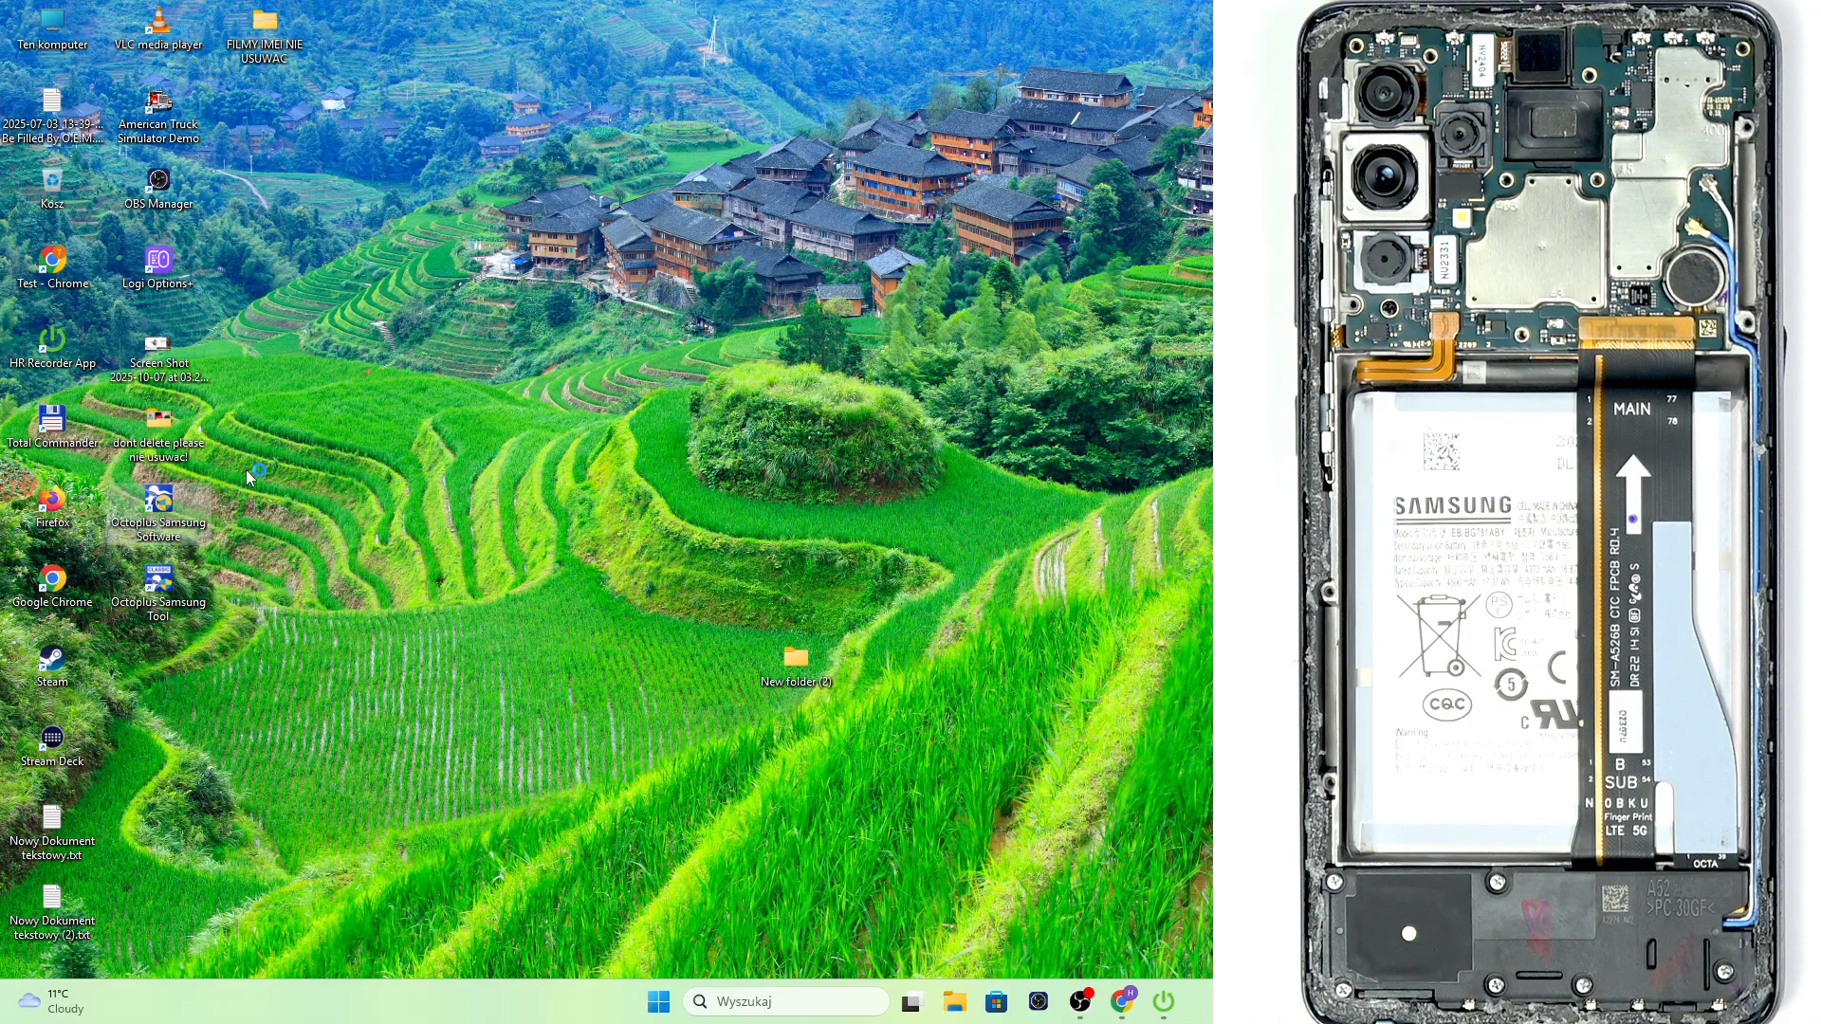
Launch Octoplus Samsung Software from its desktop shortcut
double_click(156, 500)
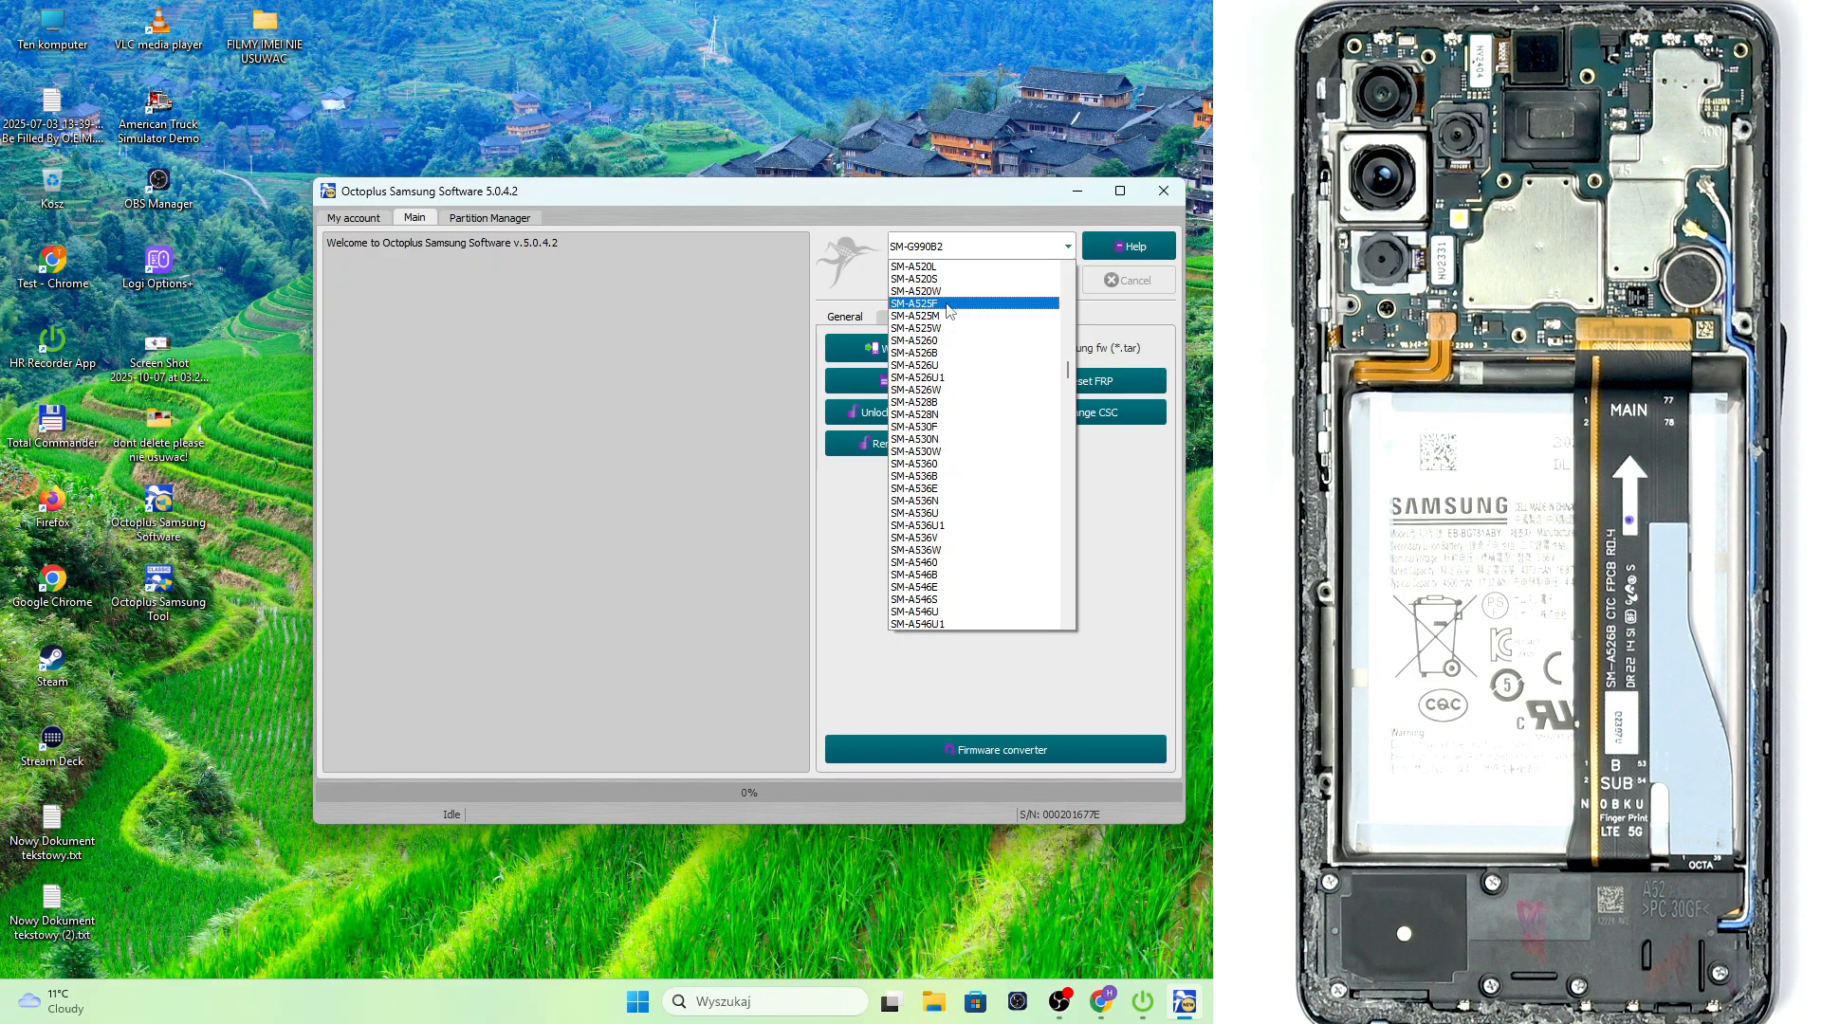
Pick SM-A525F from the phone model dropdown
click(916, 304)
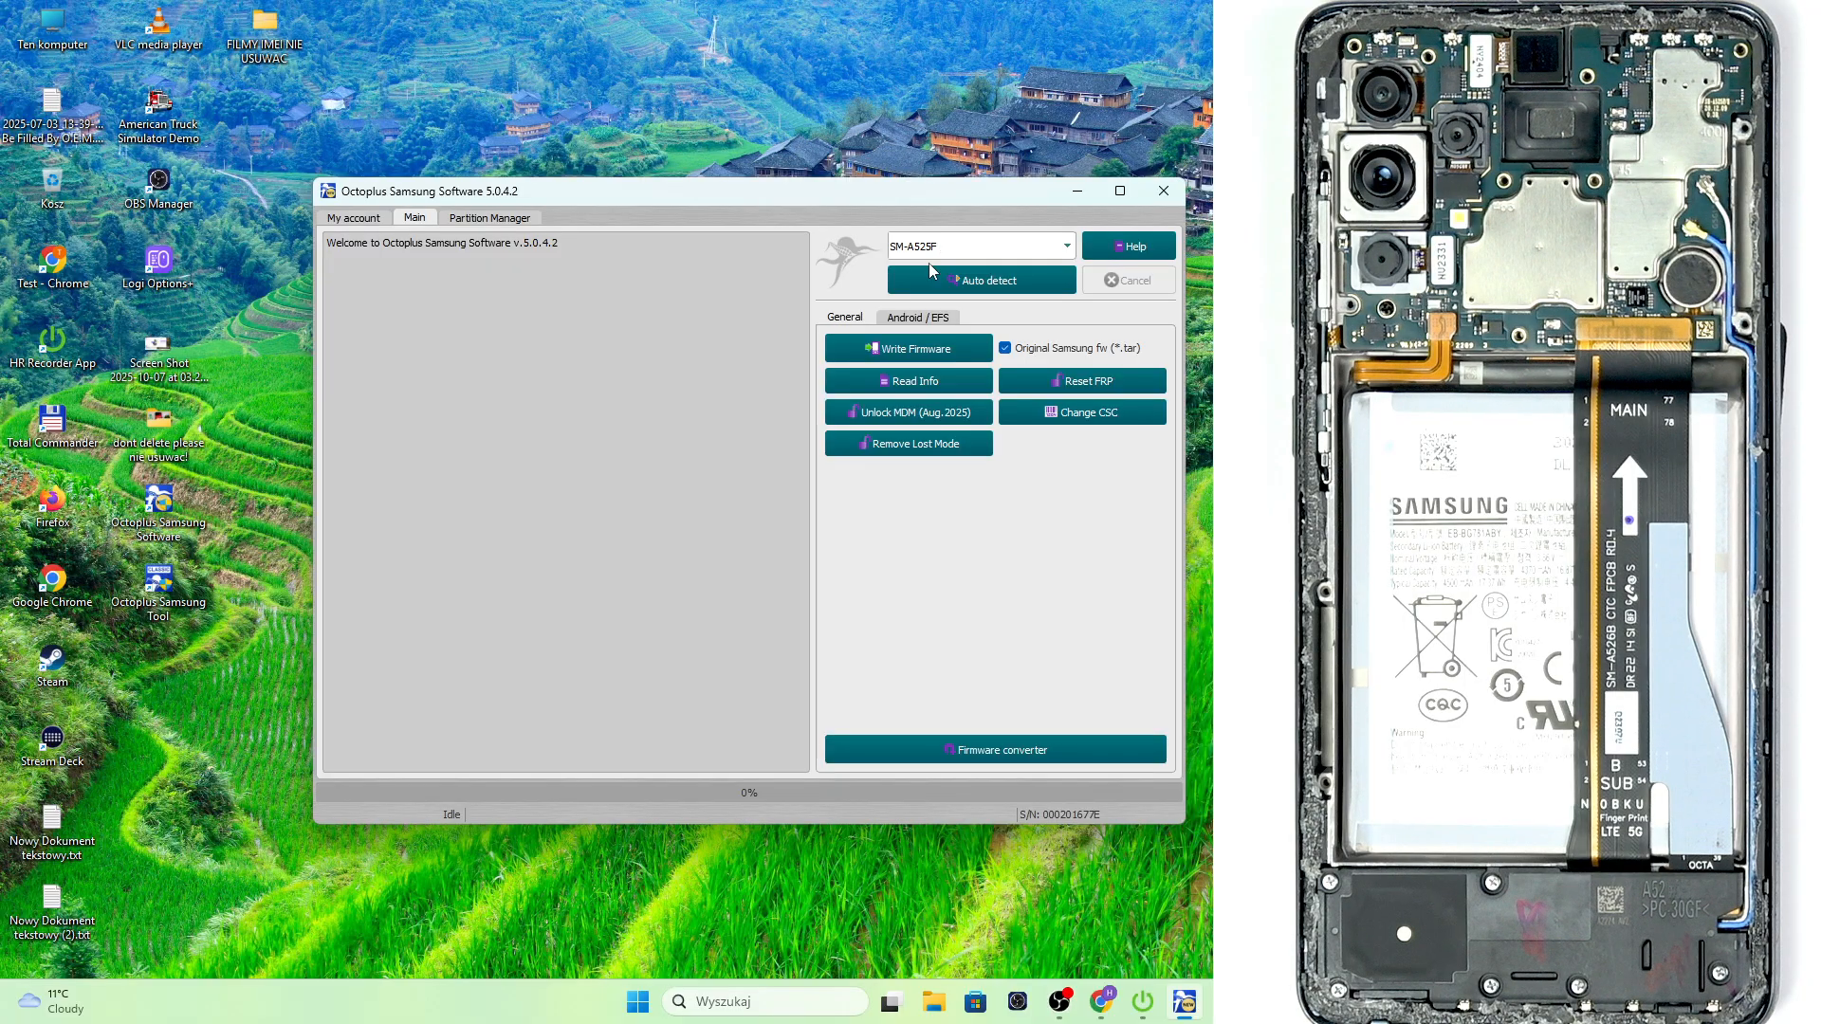
click(976, 245)
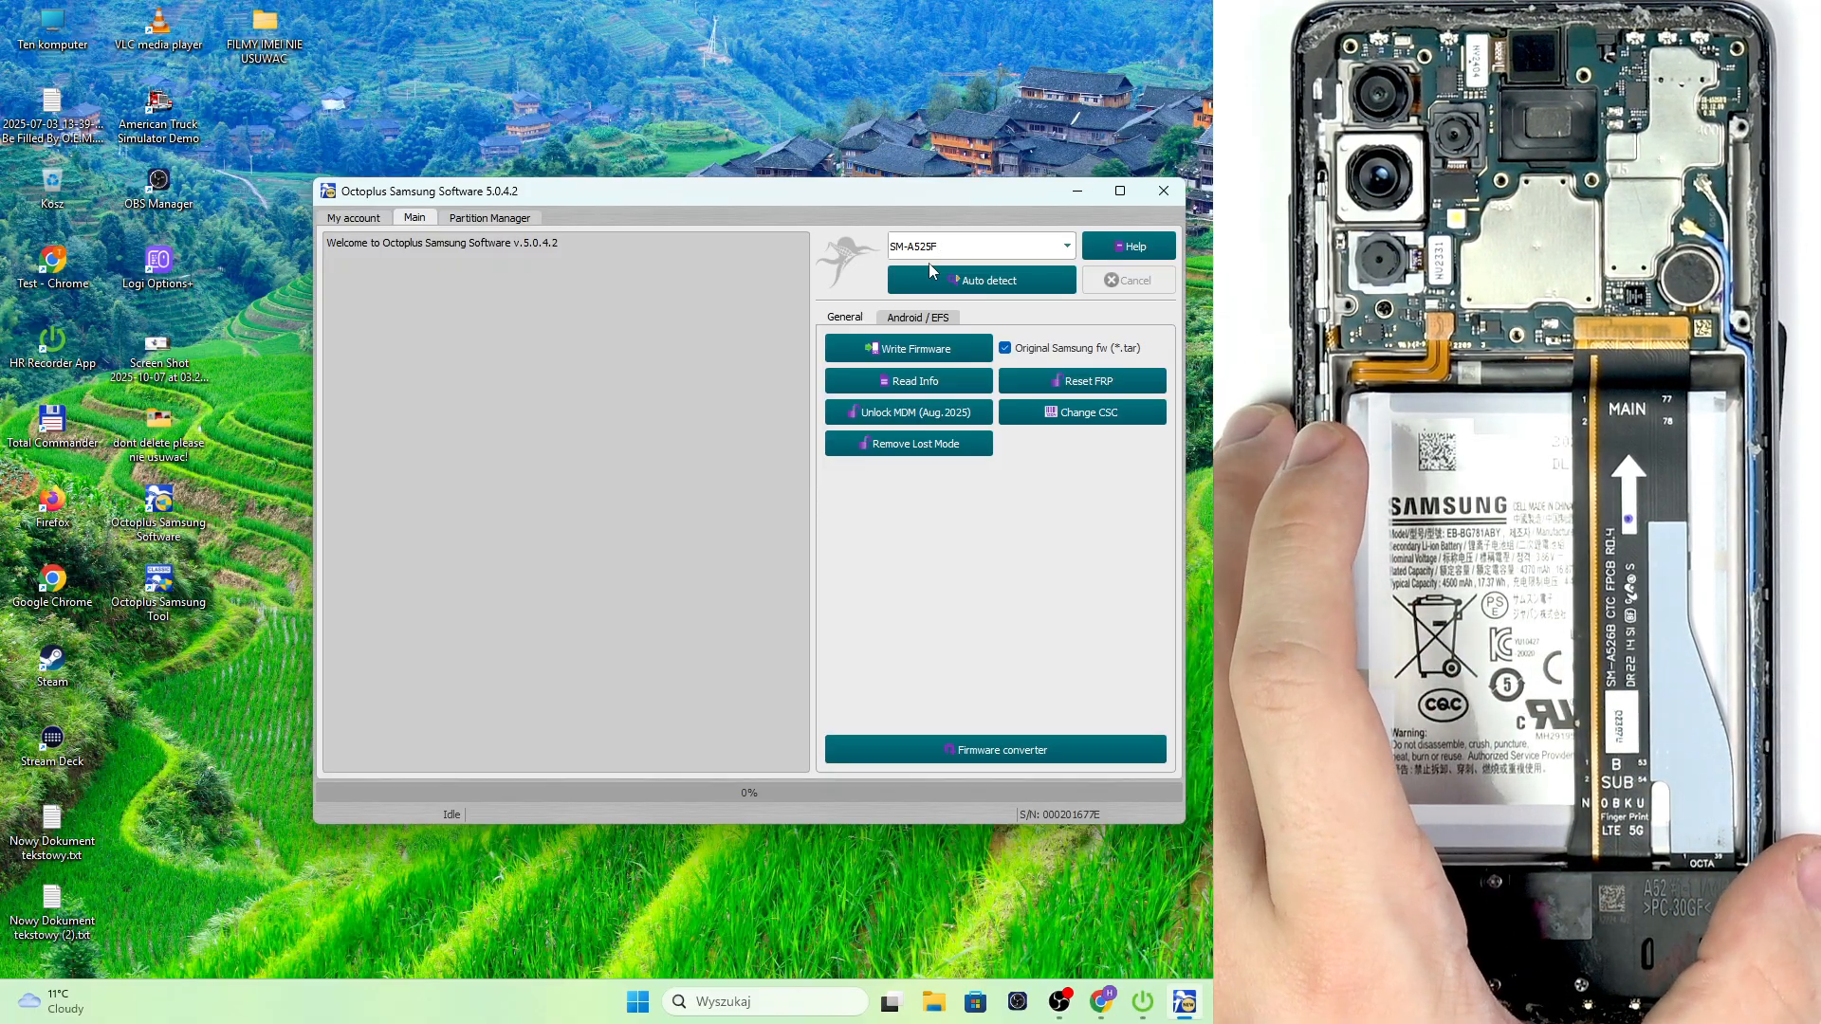
Choose Reset FRP (EDL) from the Reset FRP options and proceed
click(976, 244)
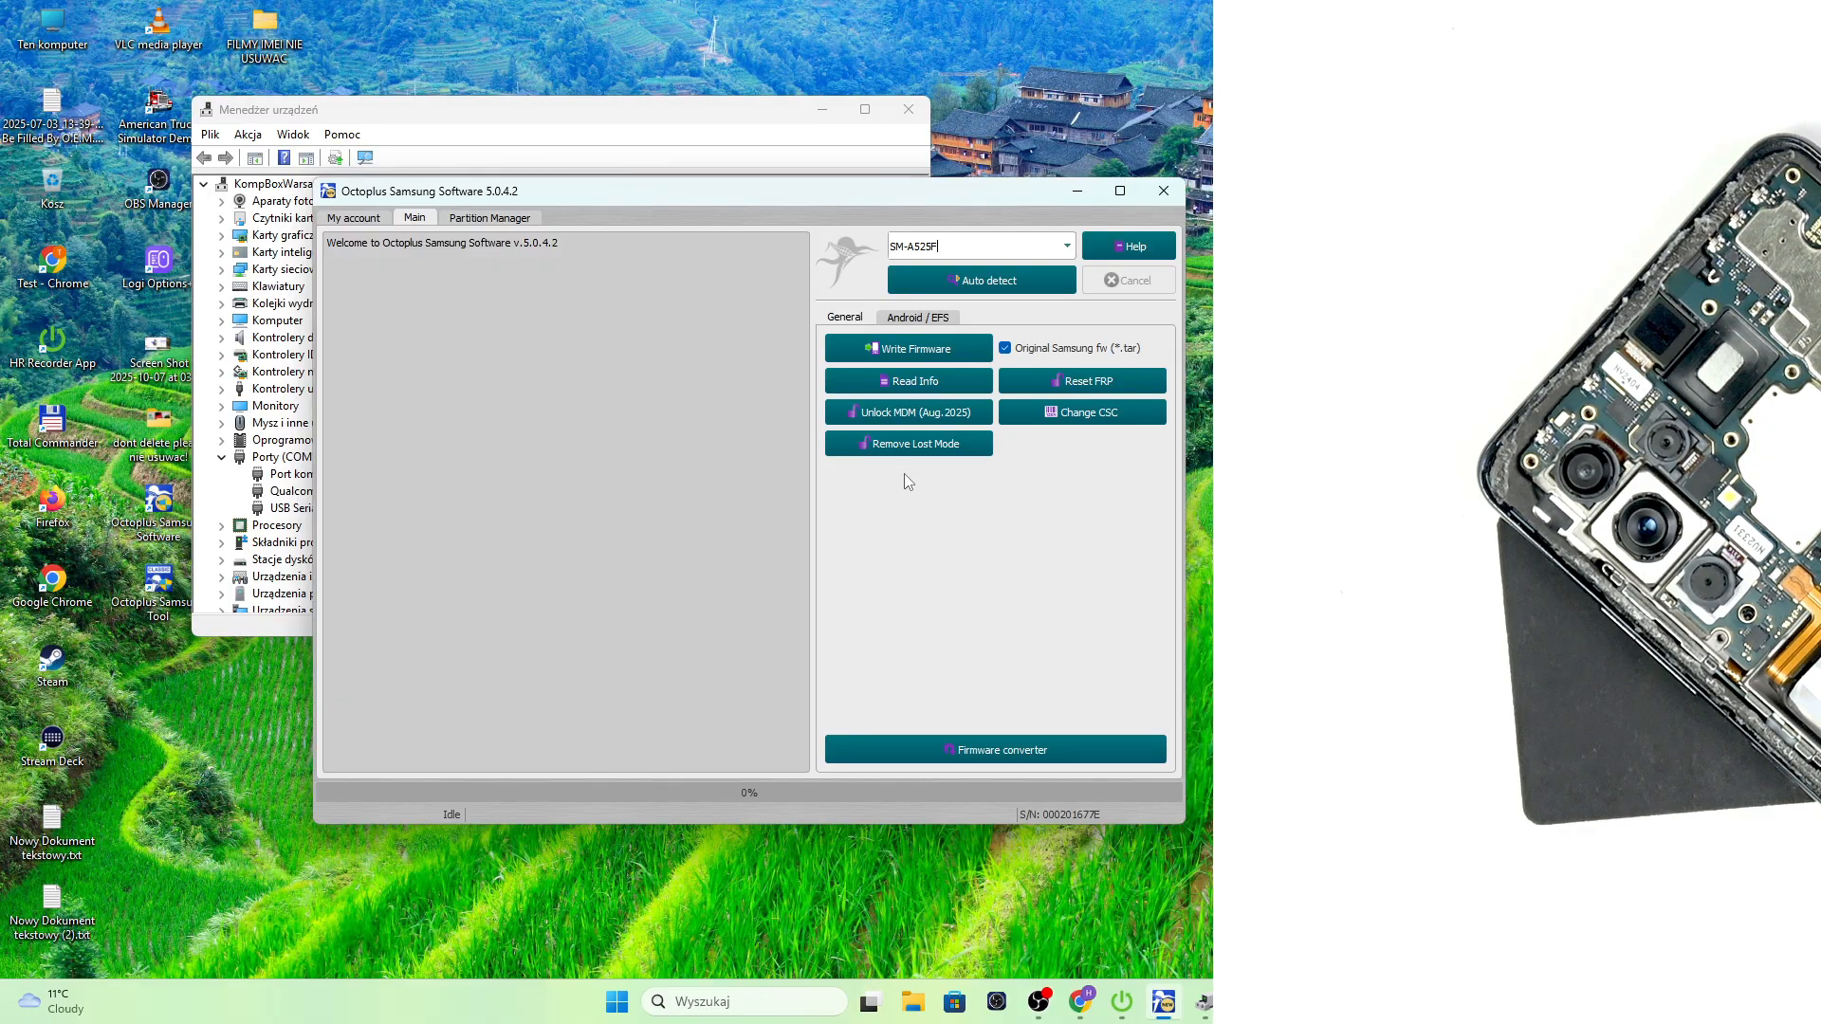
mouse_move(1052, 384)
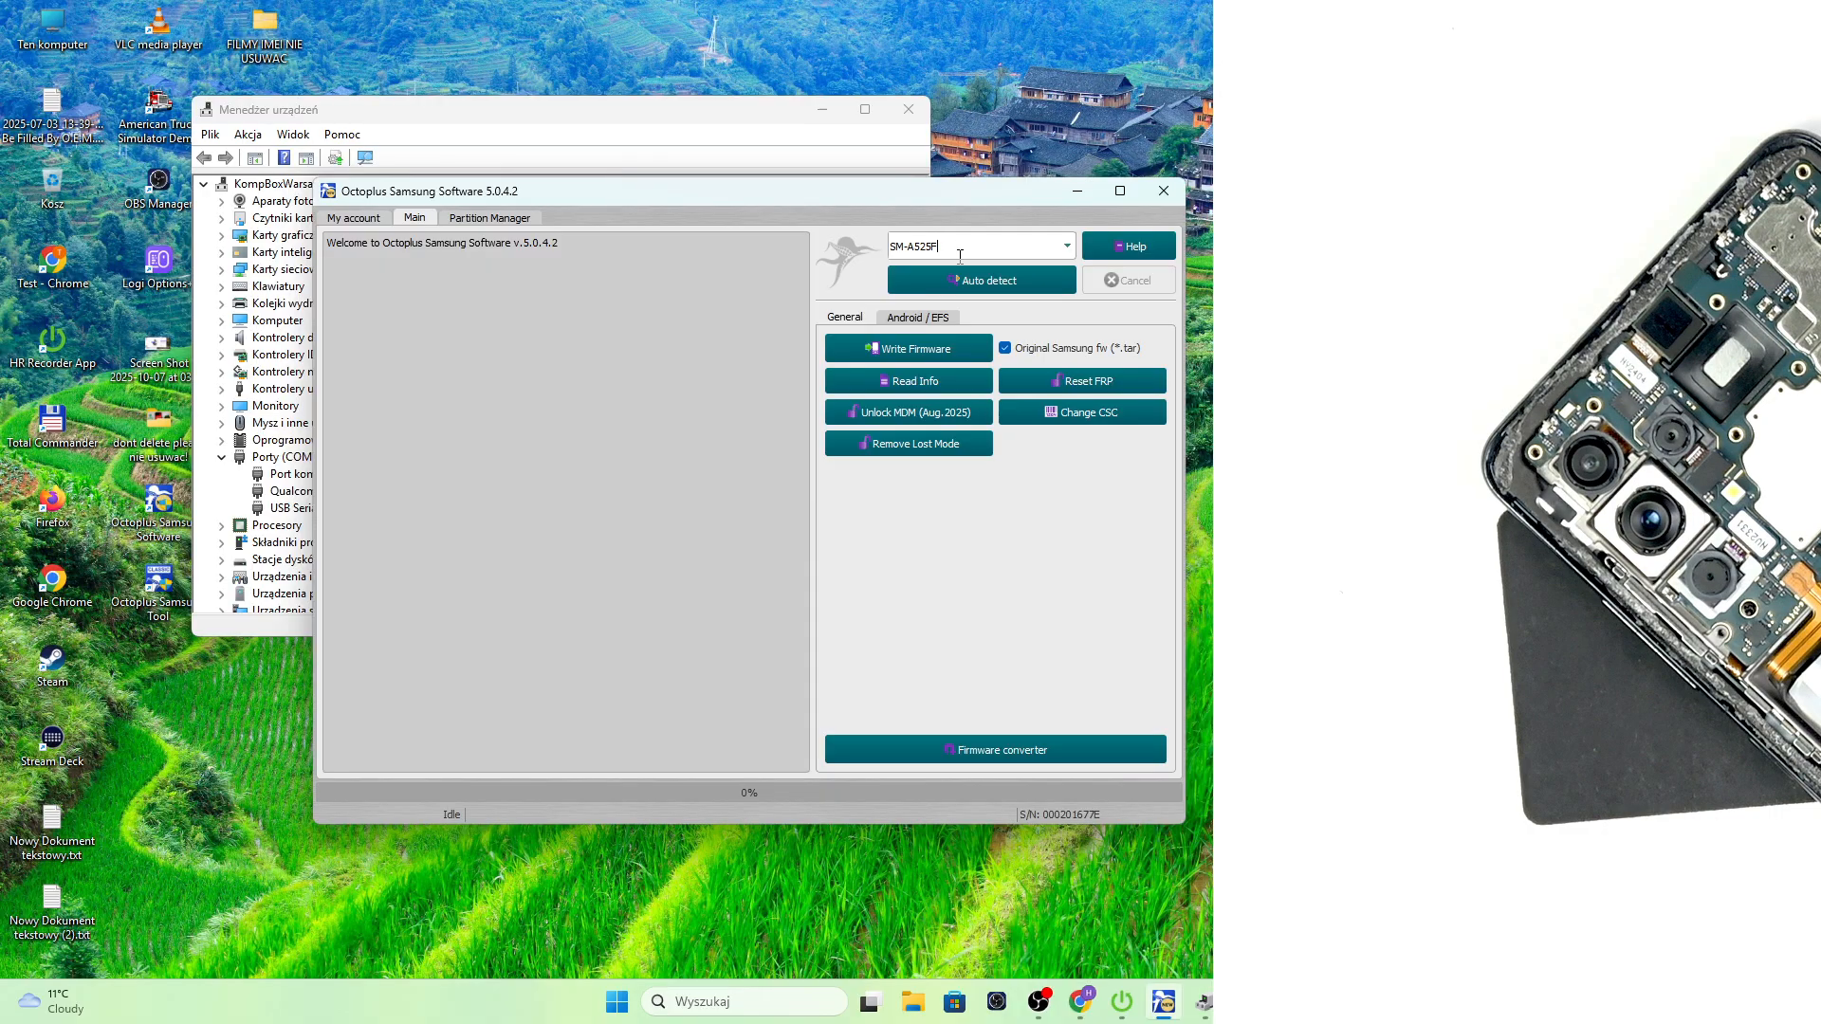
click(1081, 381)
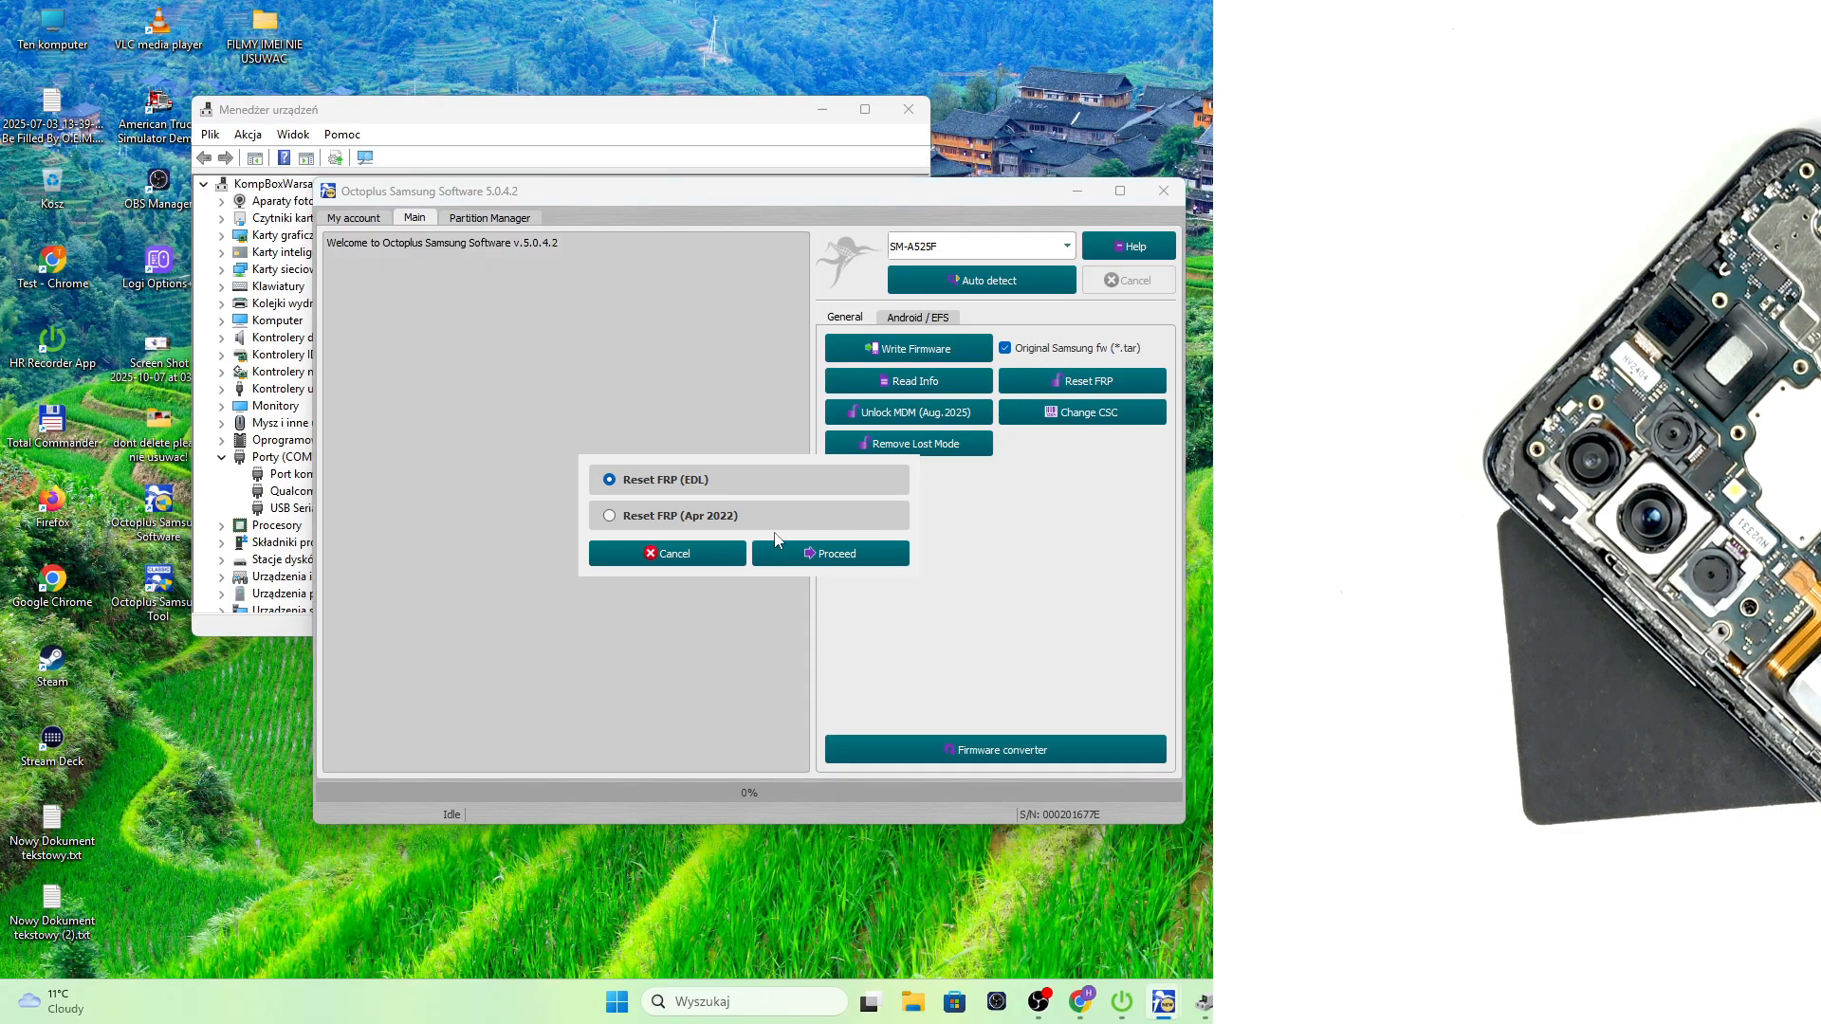
click(829, 553)
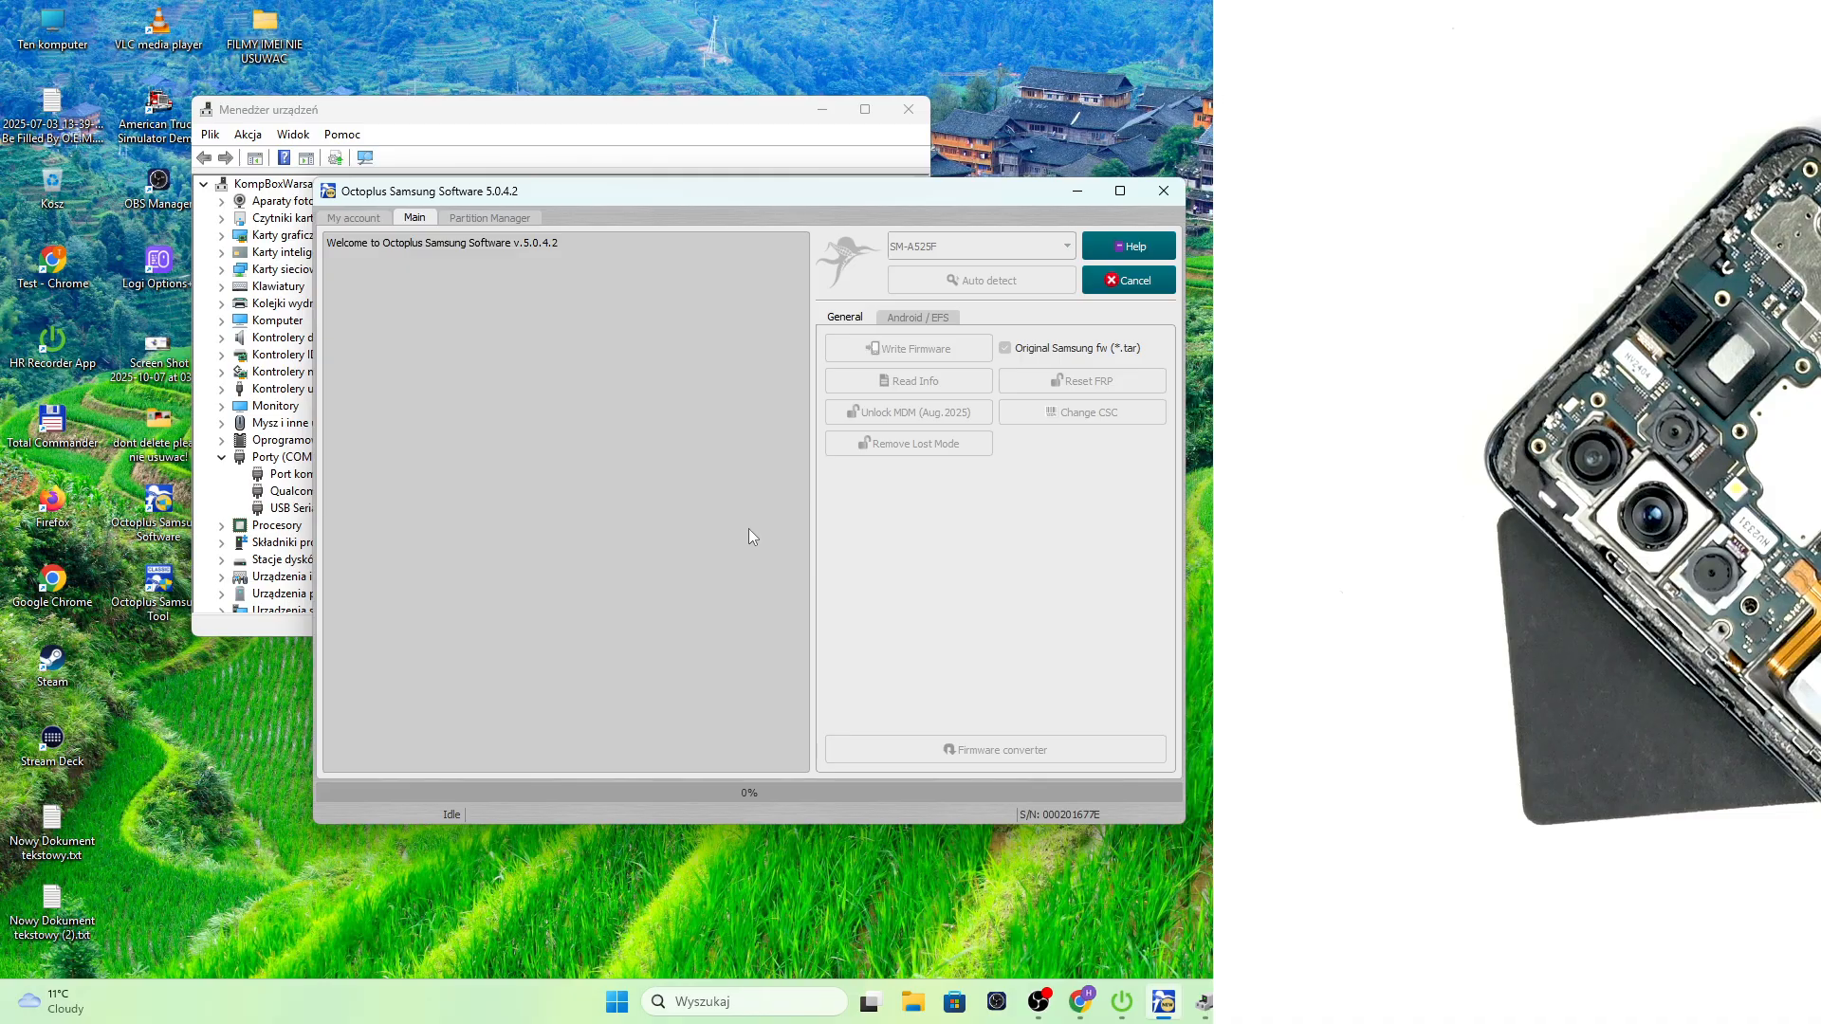
click(1081, 379)
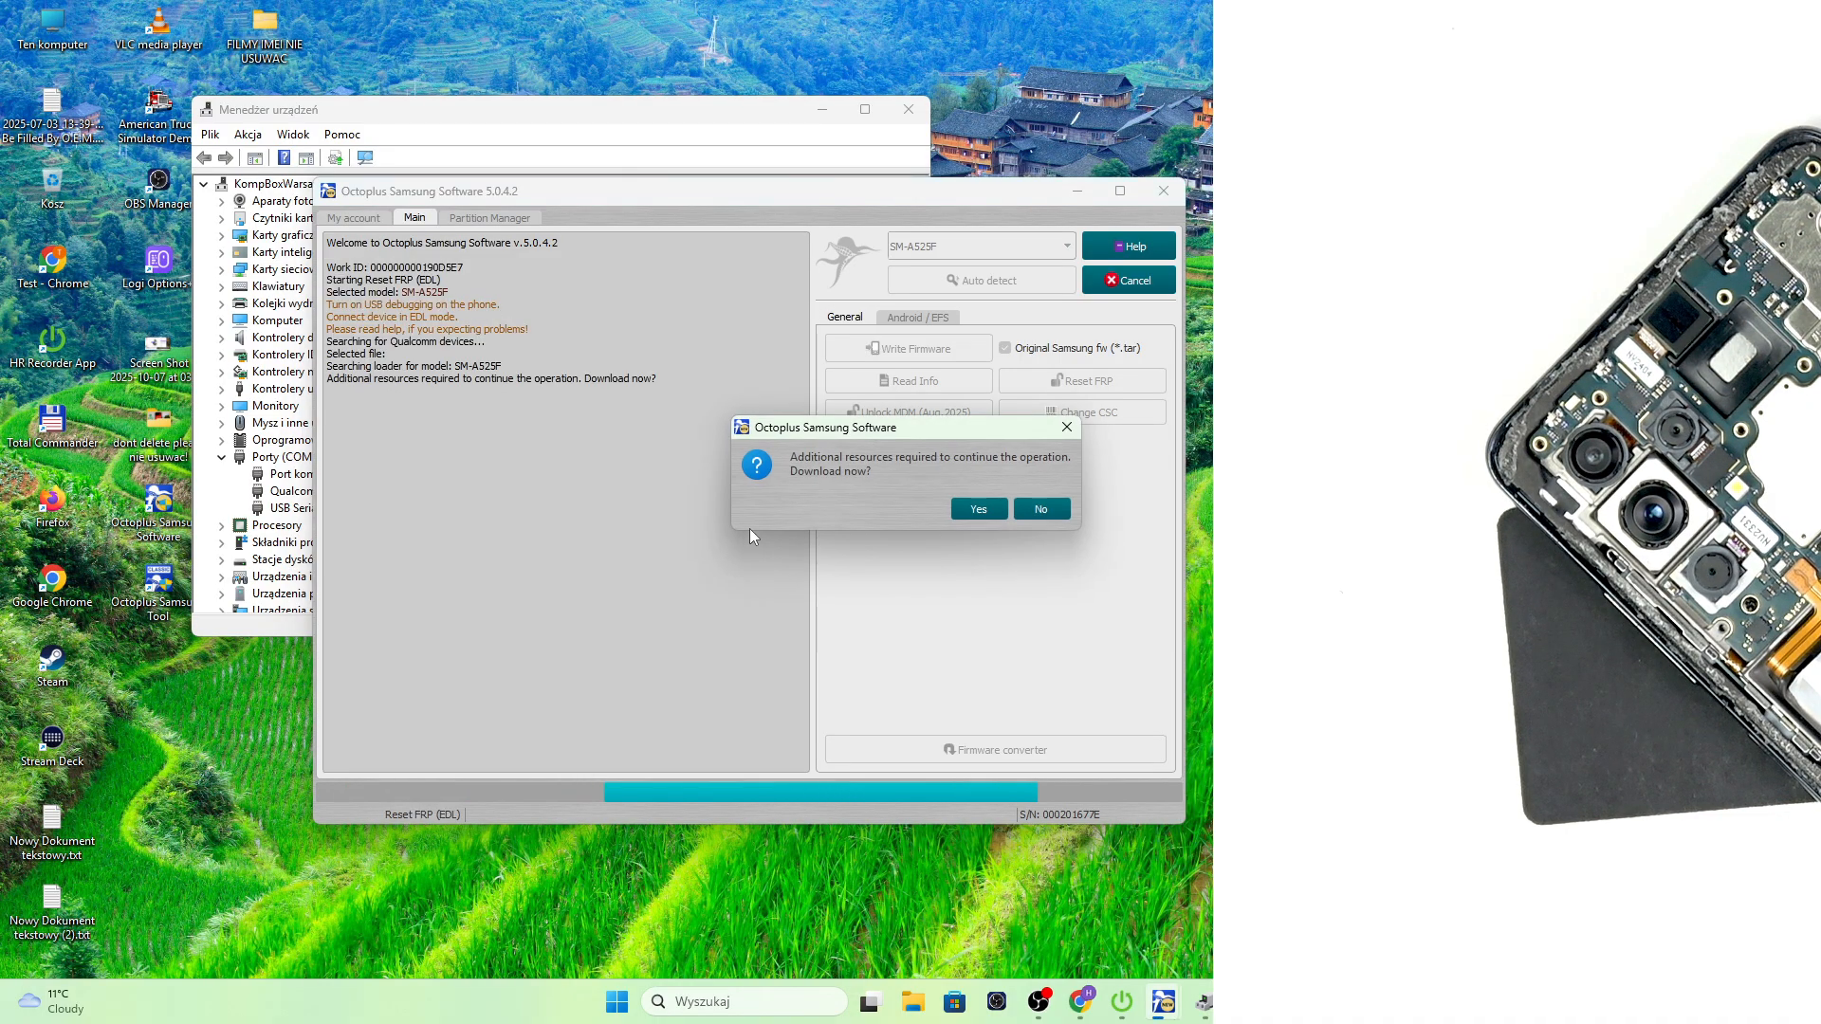
Approve the additional resource download so the EDL FRP reset runs to completion
click(977, 508)
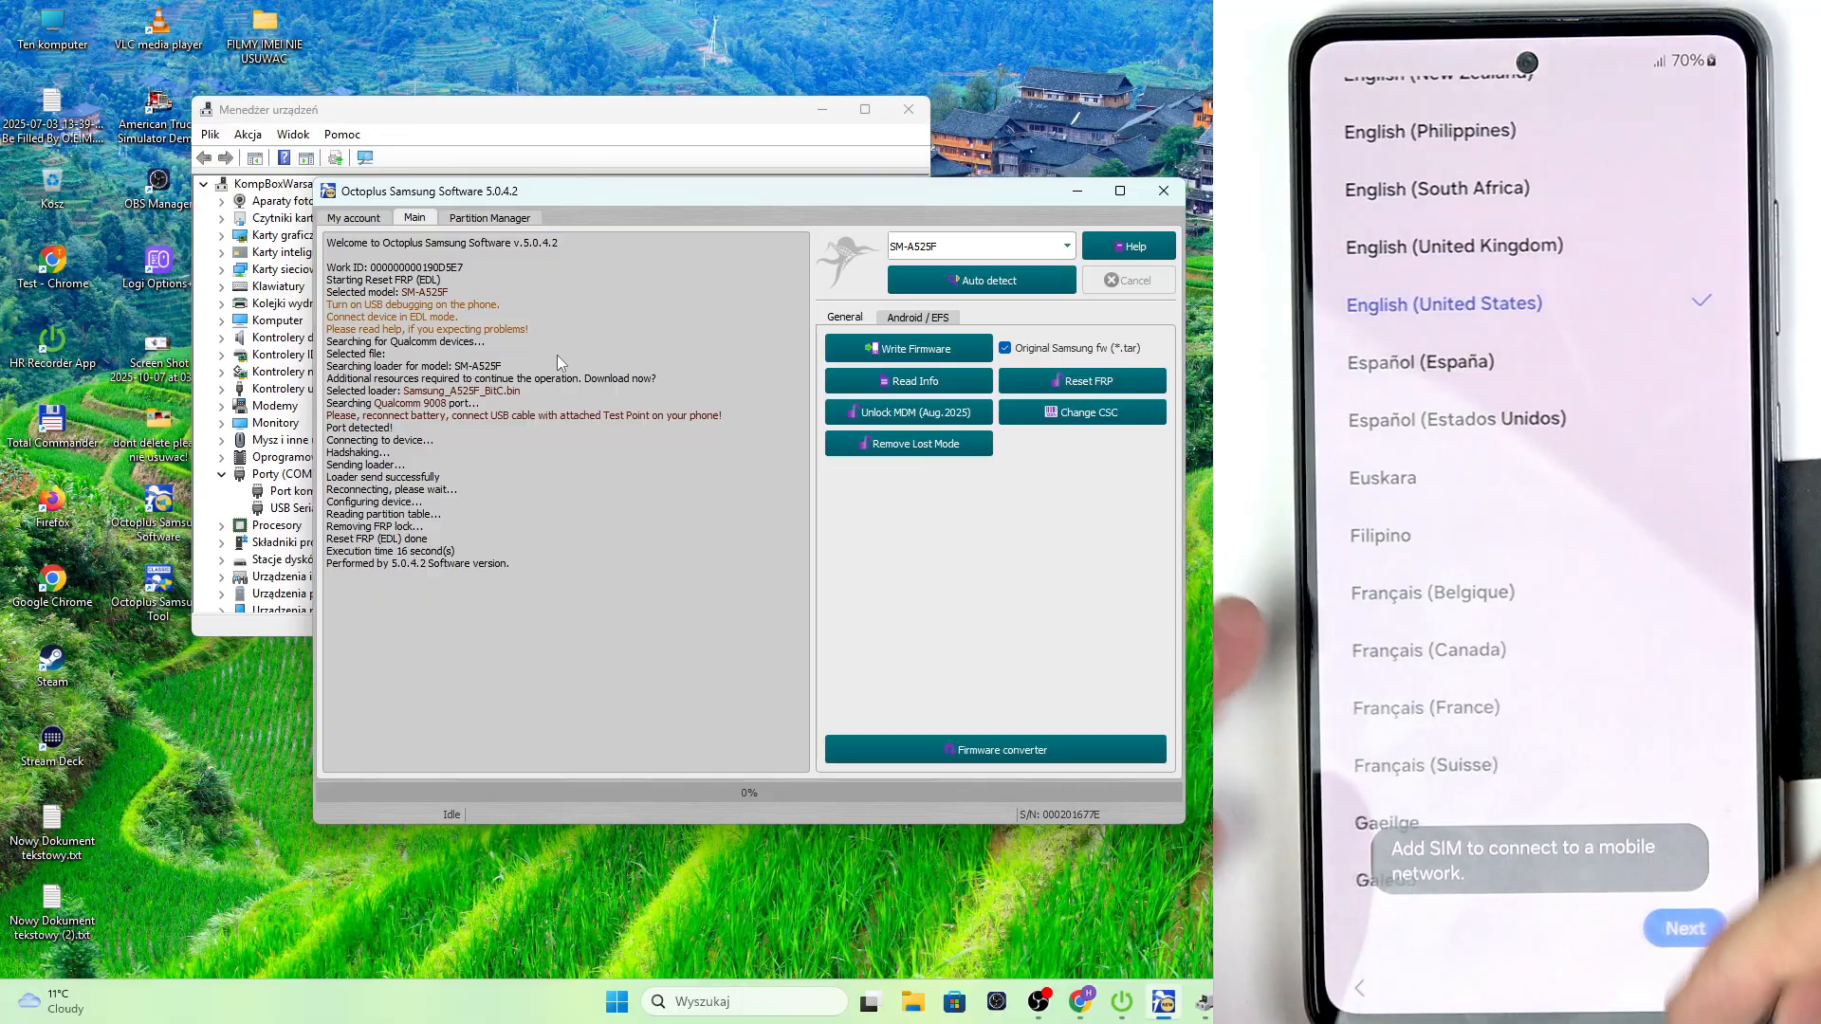
Advance phone setup, accepting Google services and agreeing to Samsung service permissions
click(1682, 927)
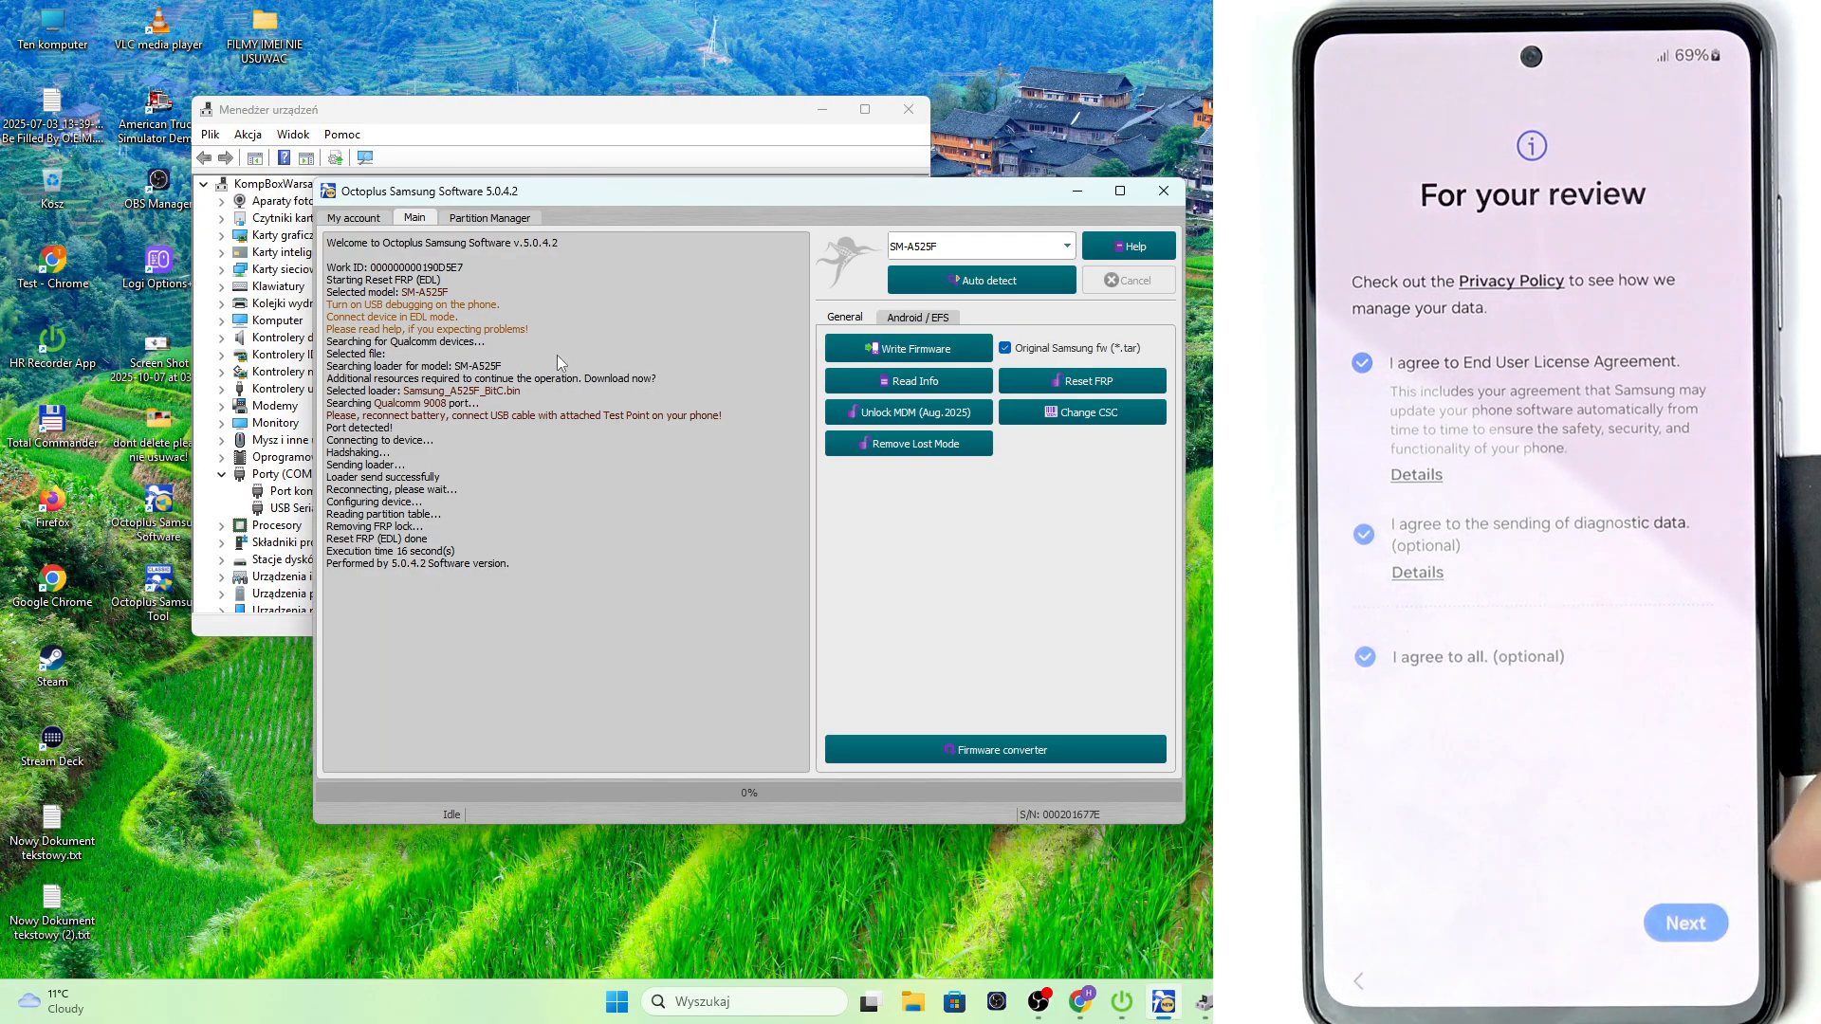
click(1685, 922)
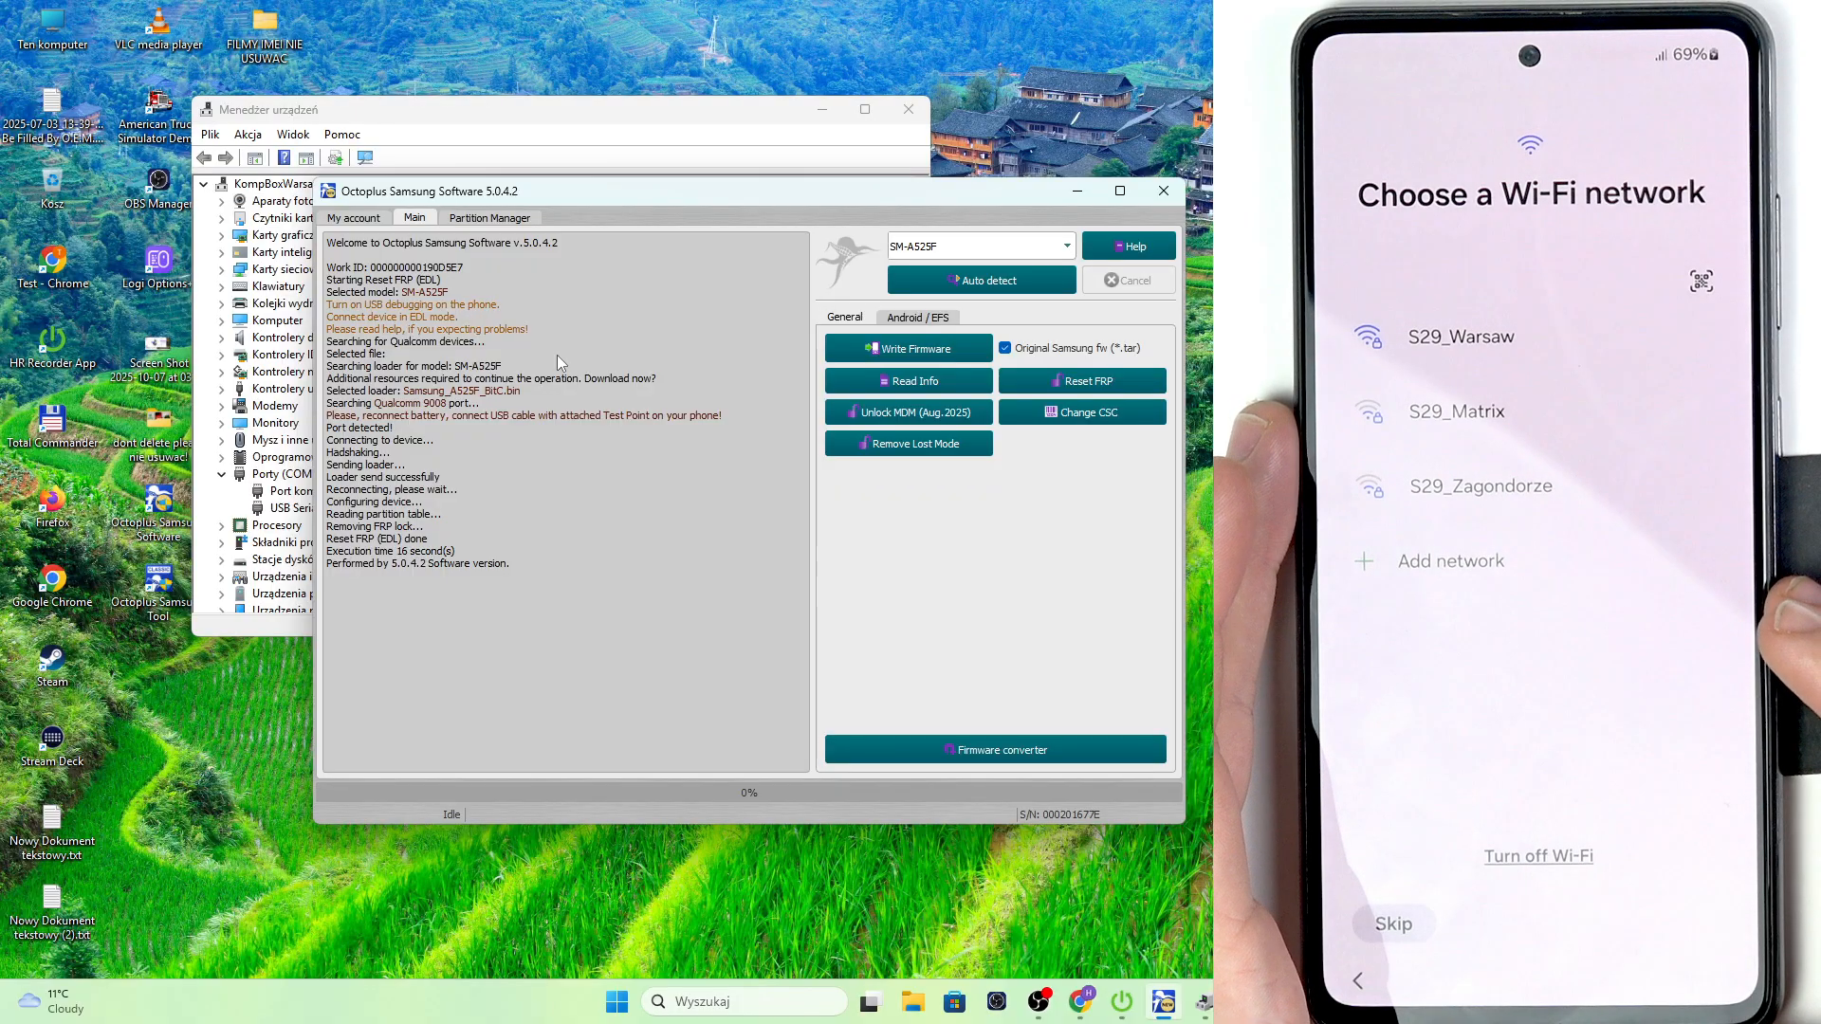
click(1393, 923)
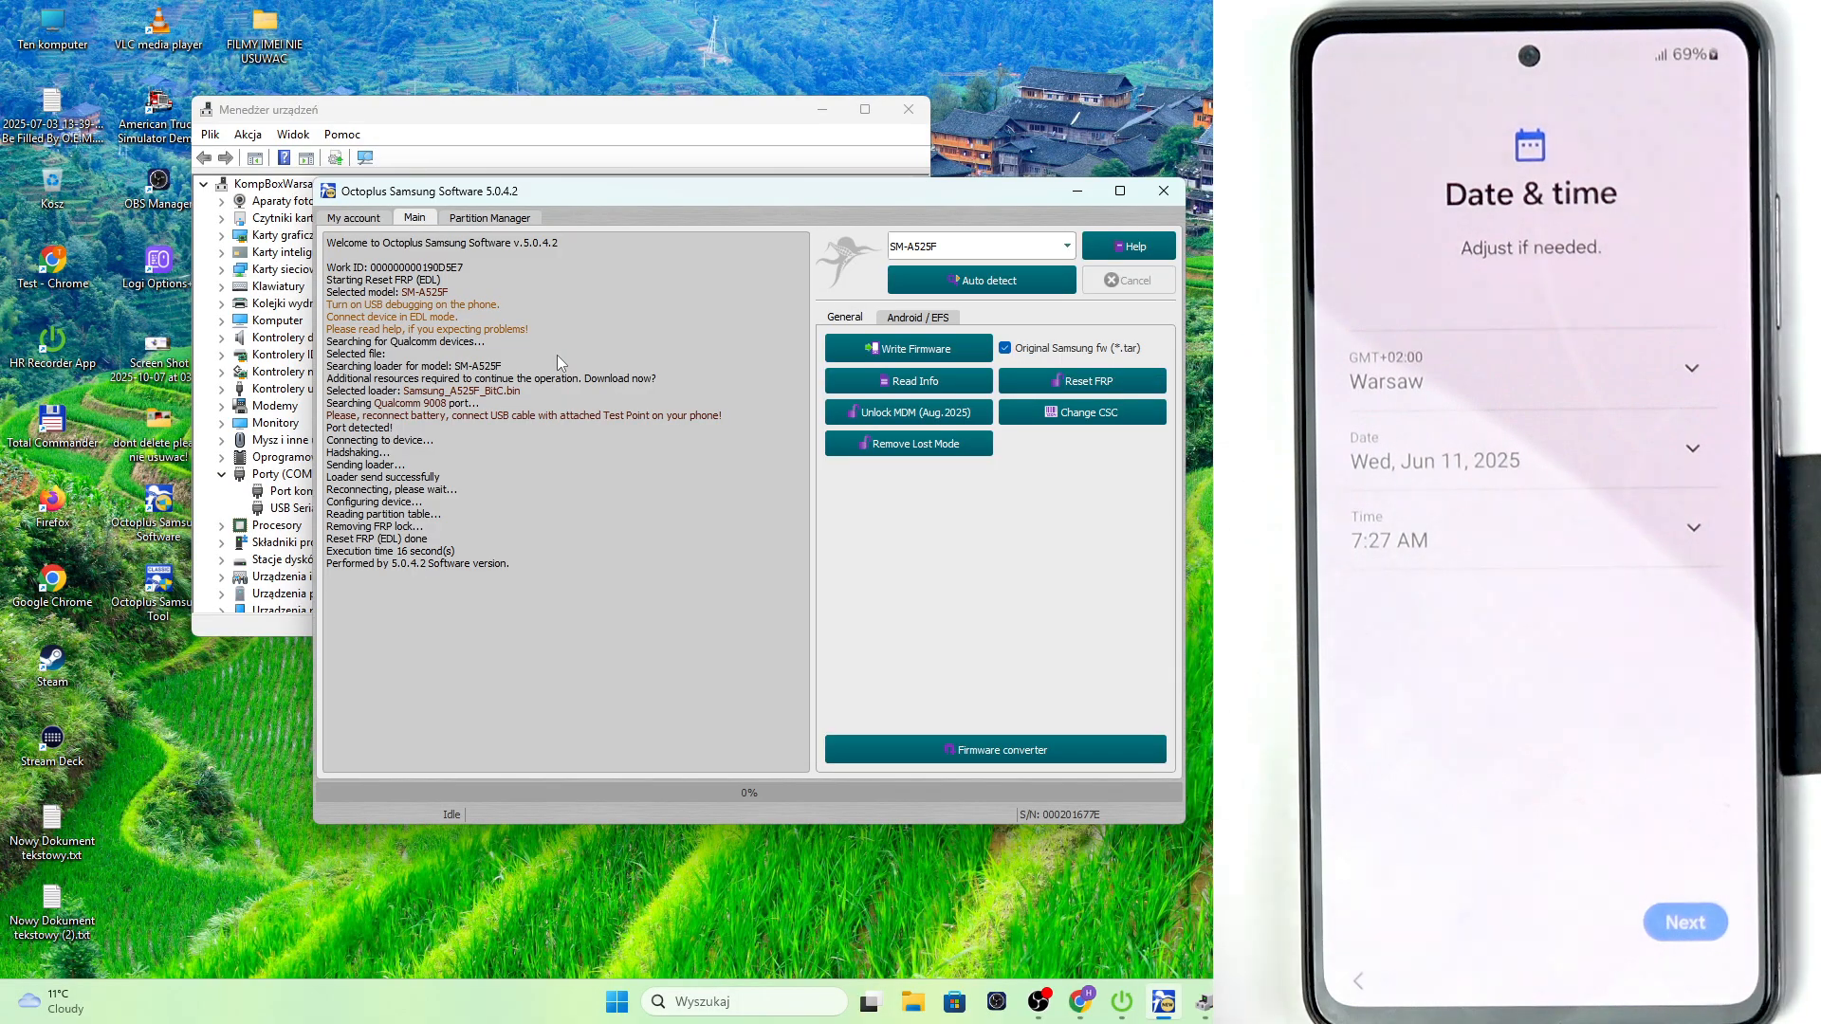
click(1683, 921)
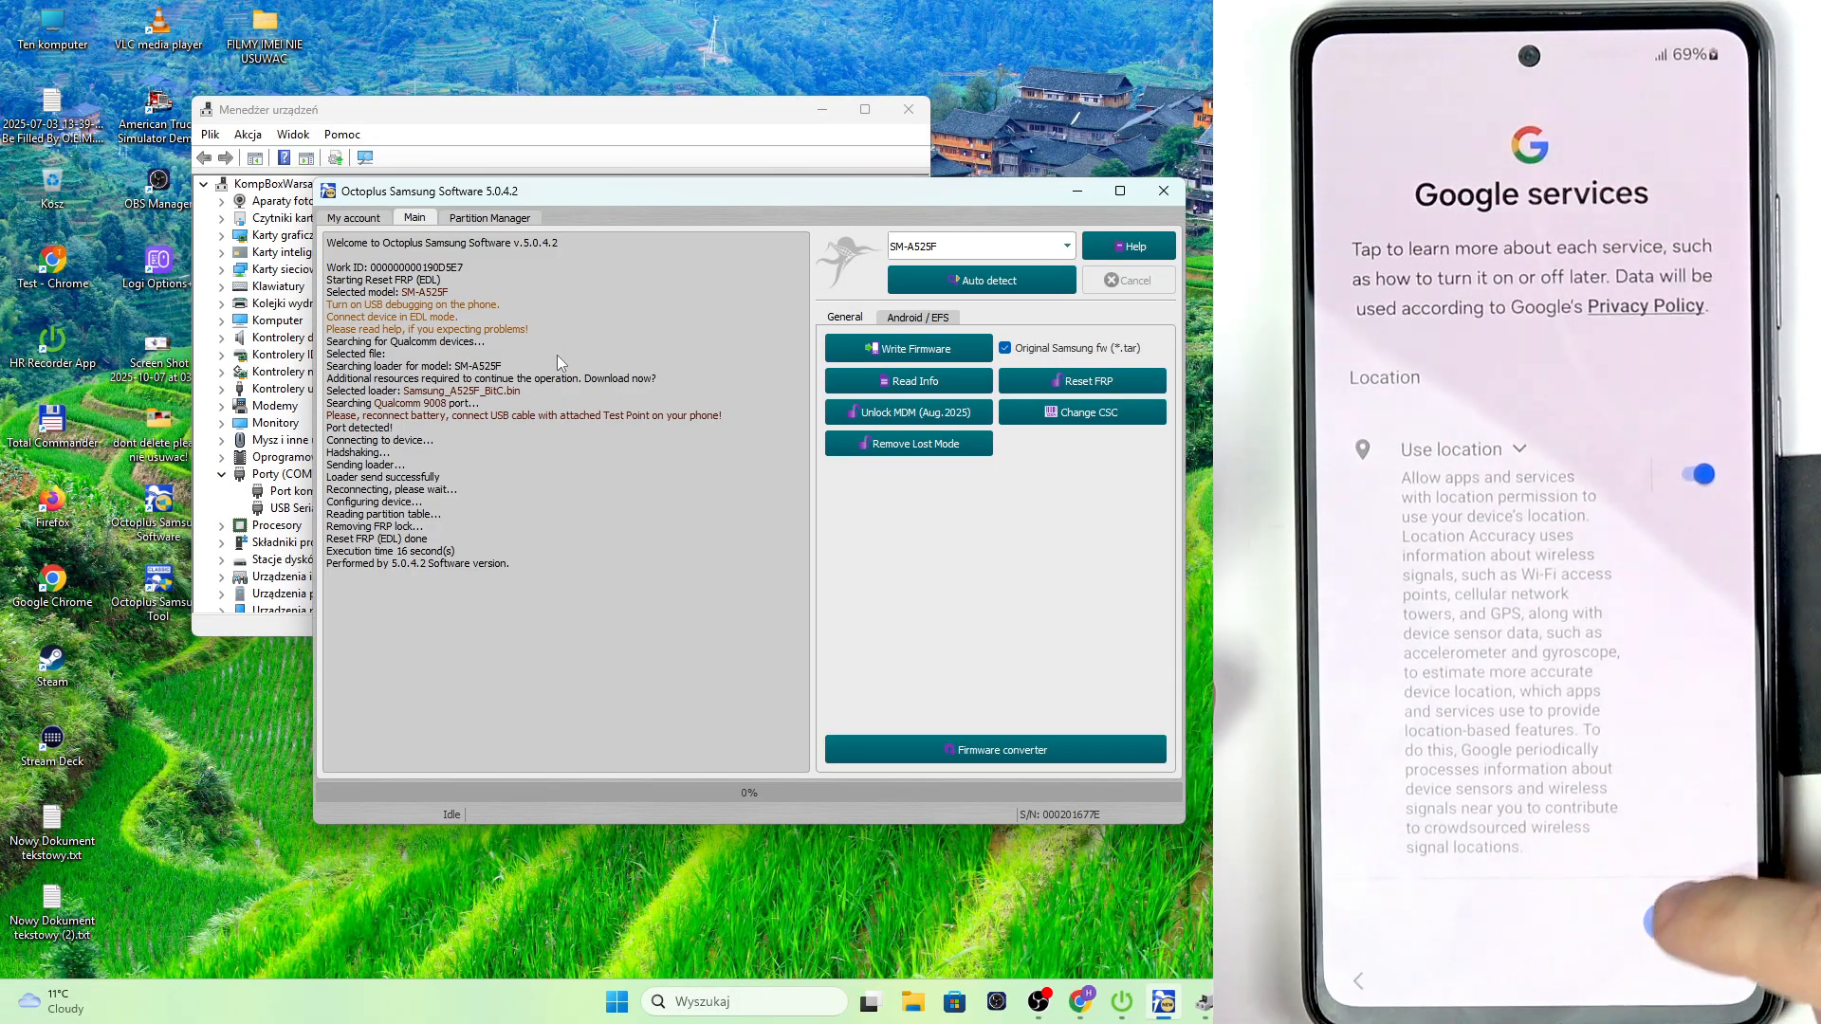
scroll(down, 3)
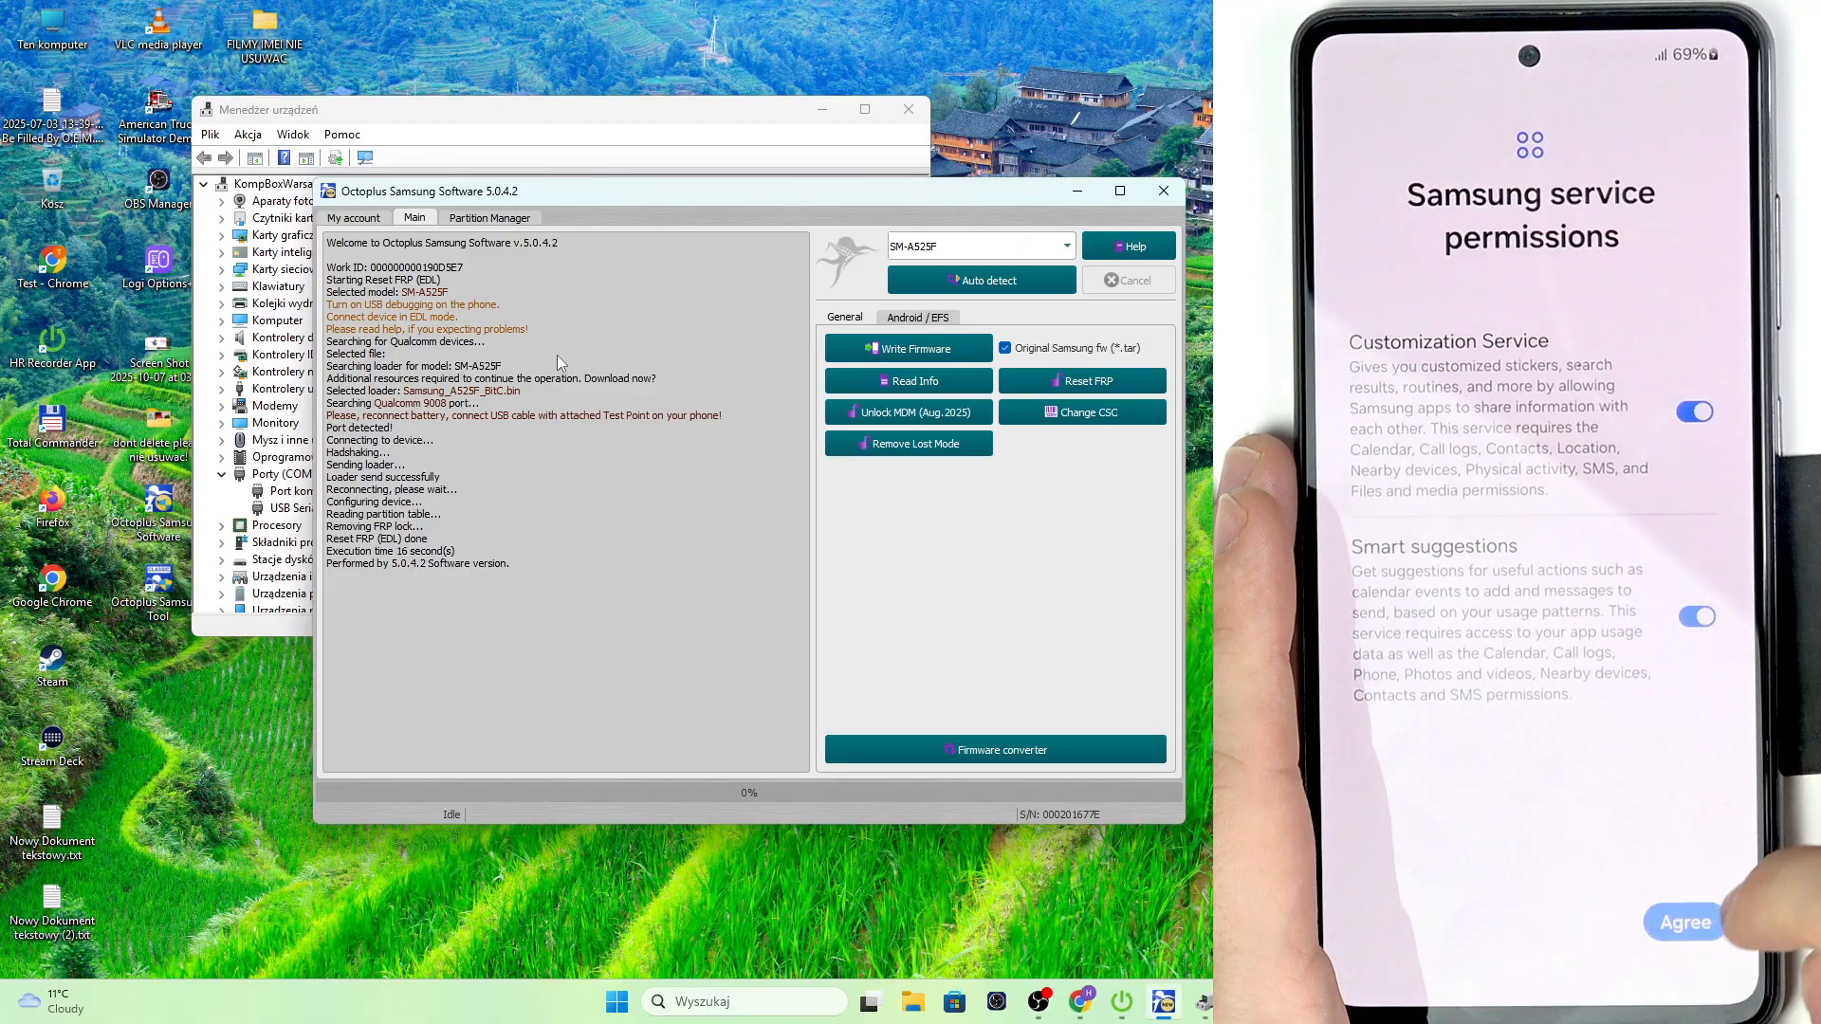
click(1683, 922)
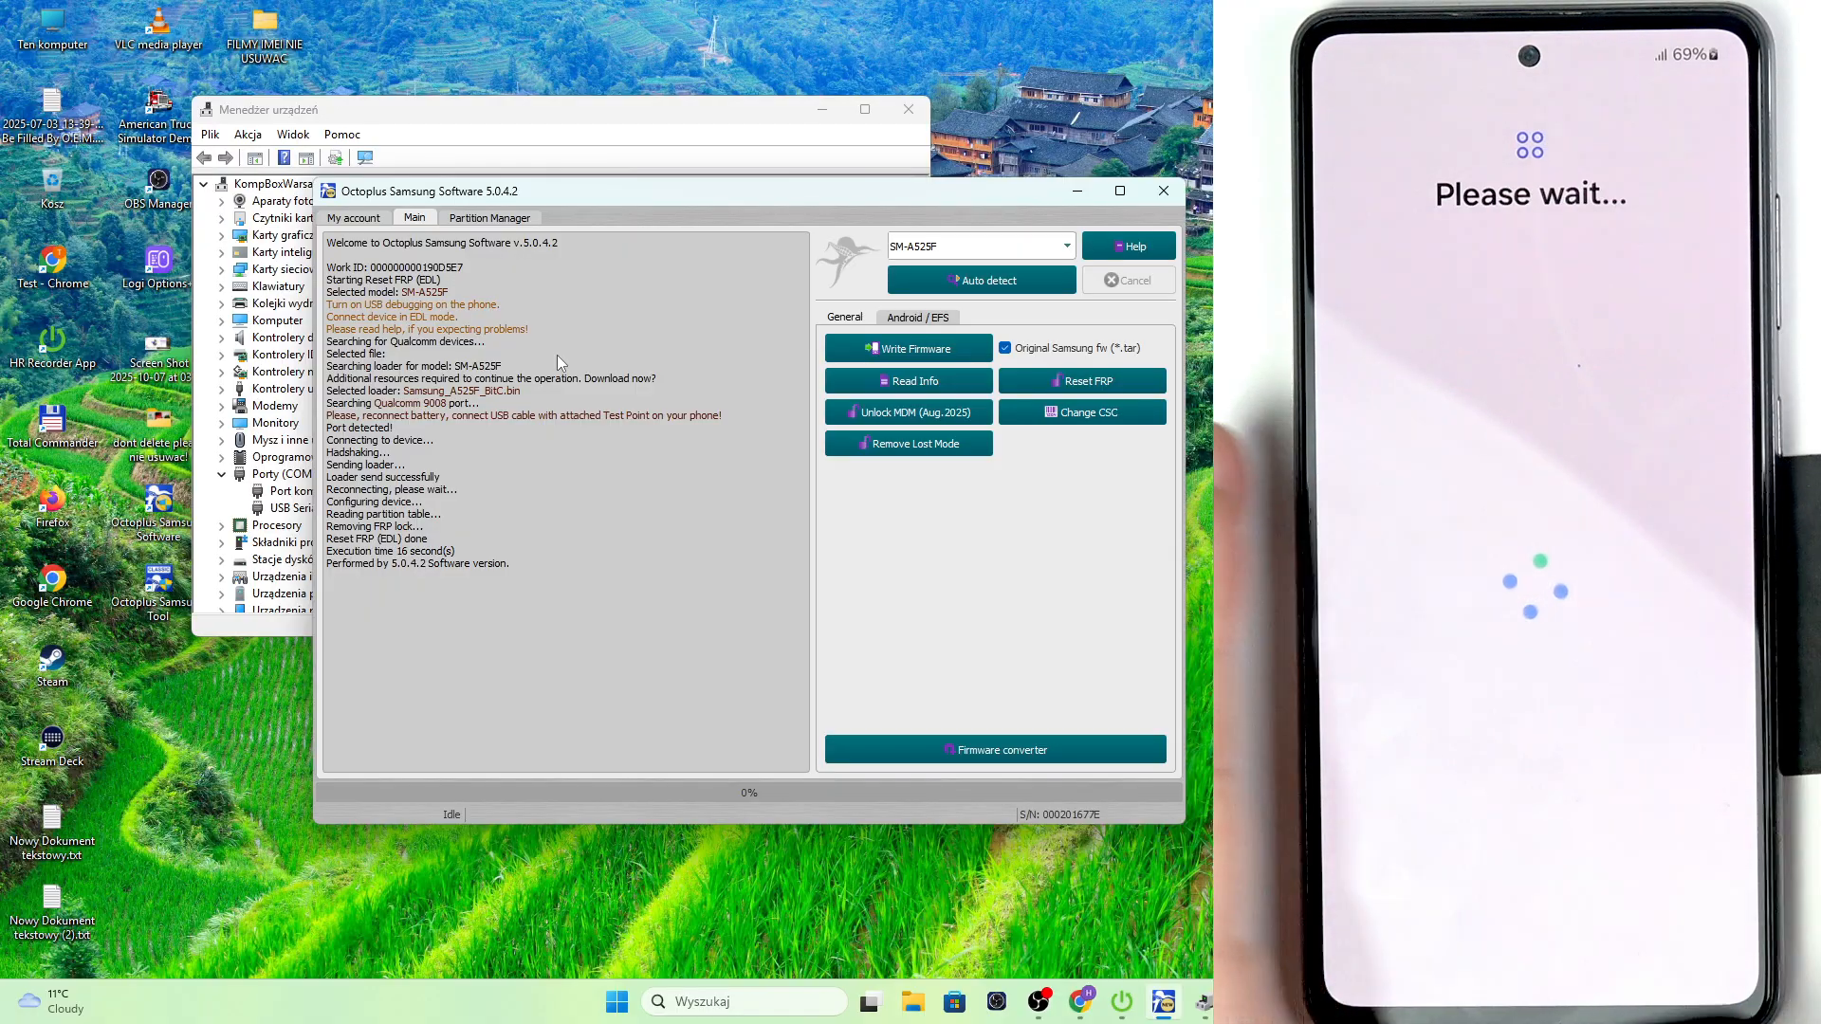